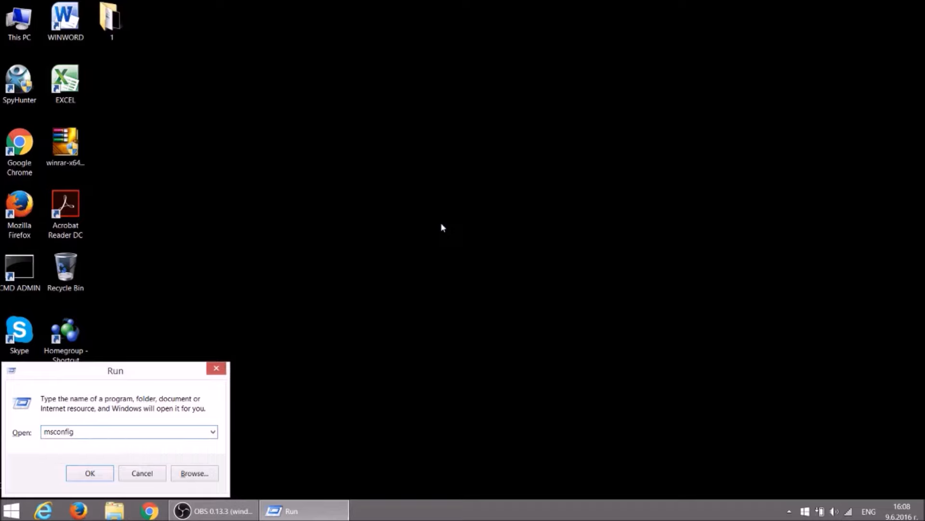
# - Enable minimal Safe boot on msconfig's Boot tab, apply it, and restart into Safe Mode
pyautogui.click(90, 473)
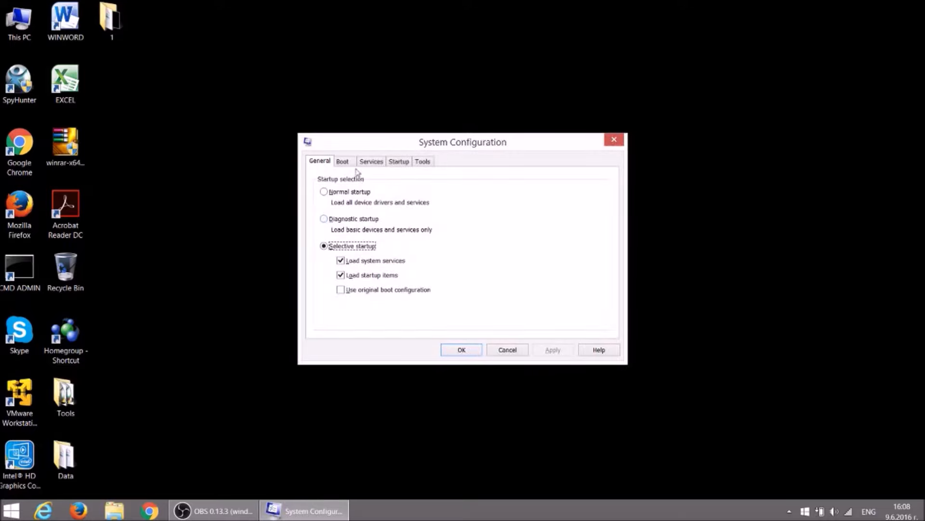
pyautogui.click(343, 161)
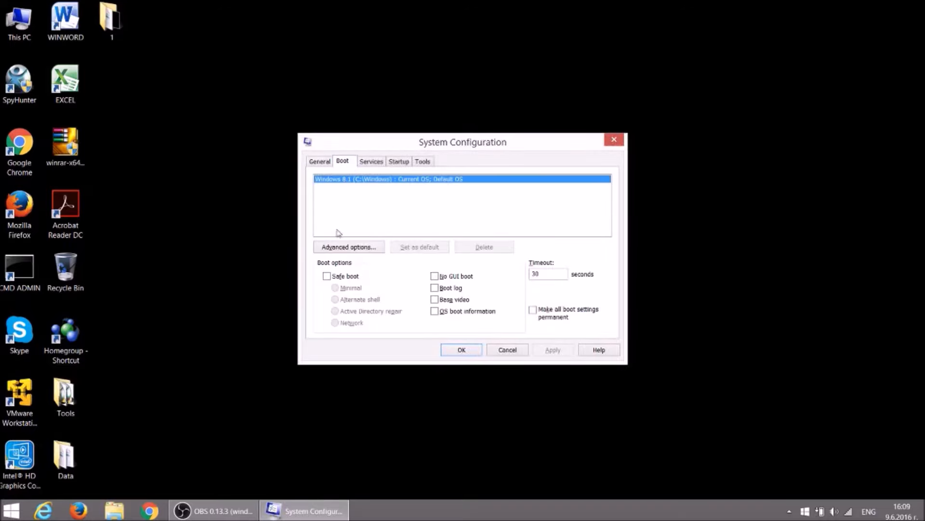
pyautogui.click(327, 276)
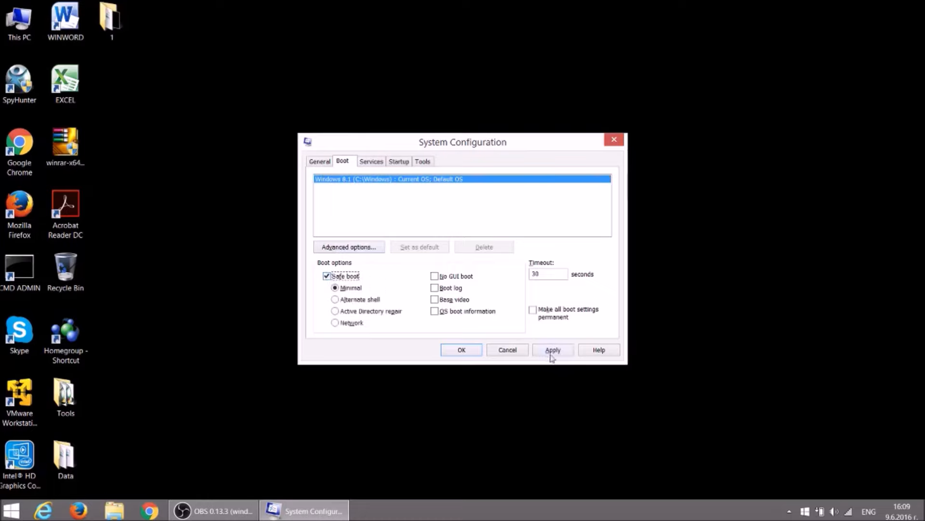
pyautogui.click(552, 349)
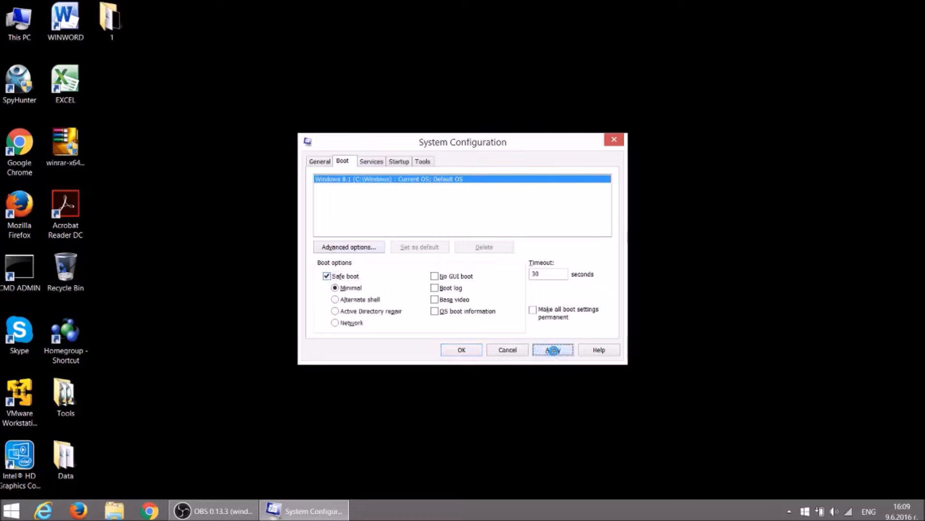
pyautogui.click(552, 349)
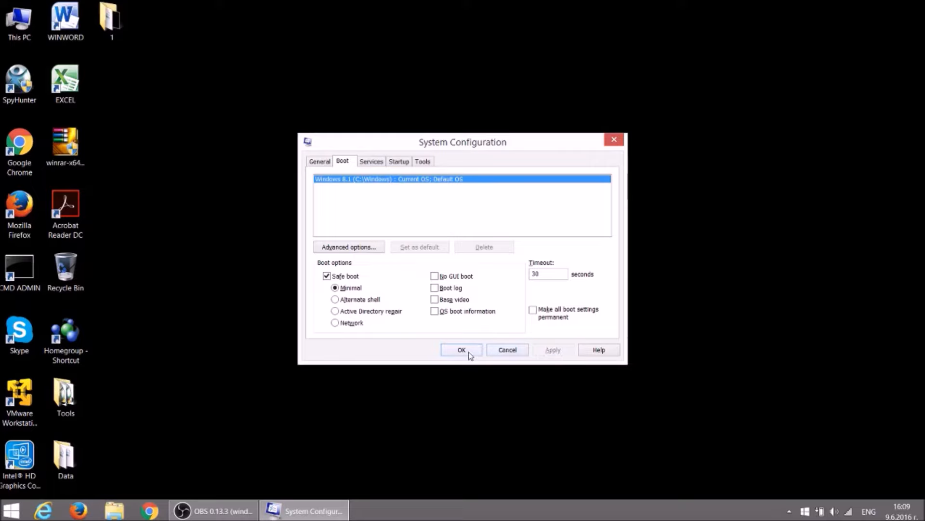
pyautogui.click(462, 349)
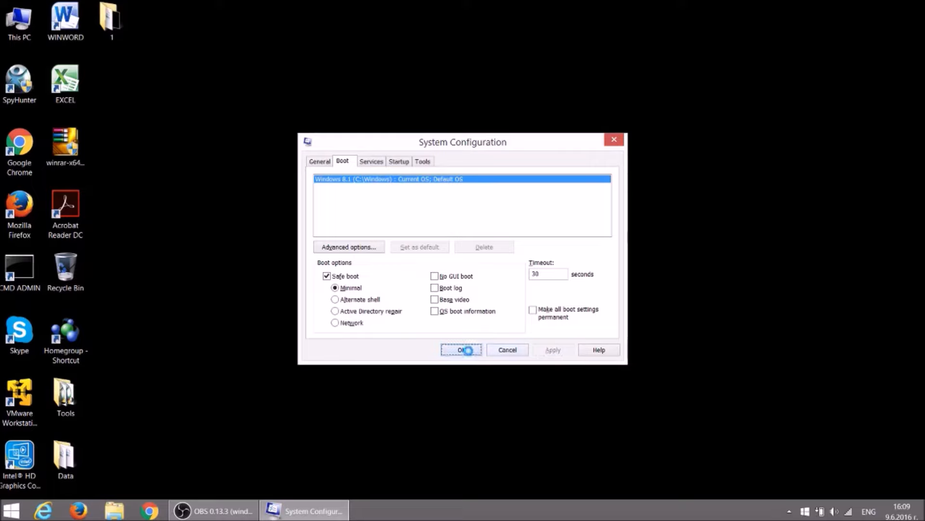
pyautogui.click(462, 350)
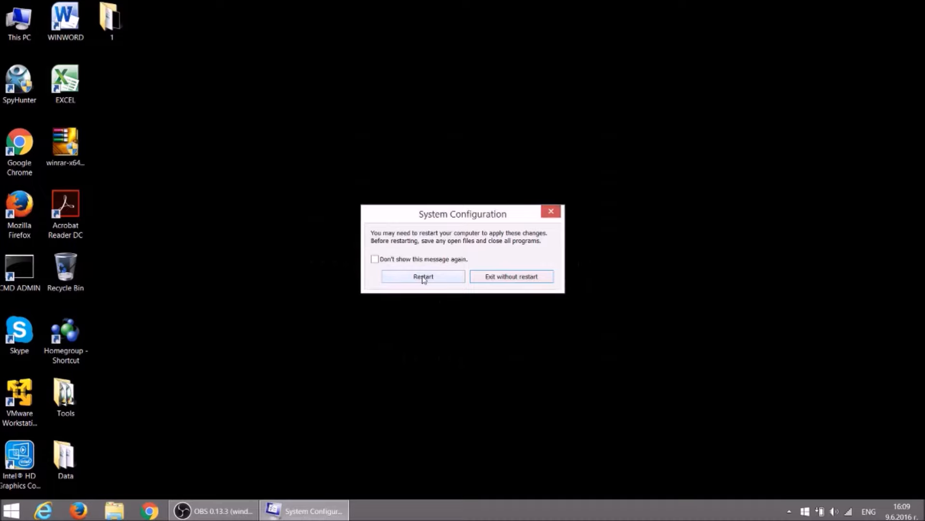
pyautogui.click(424, 276)
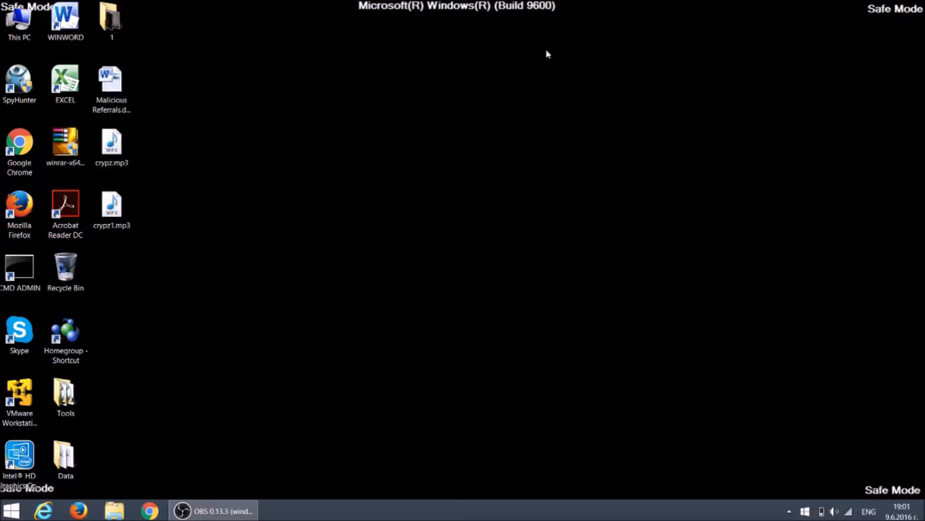
pyautogui.moveTo(572, 261)
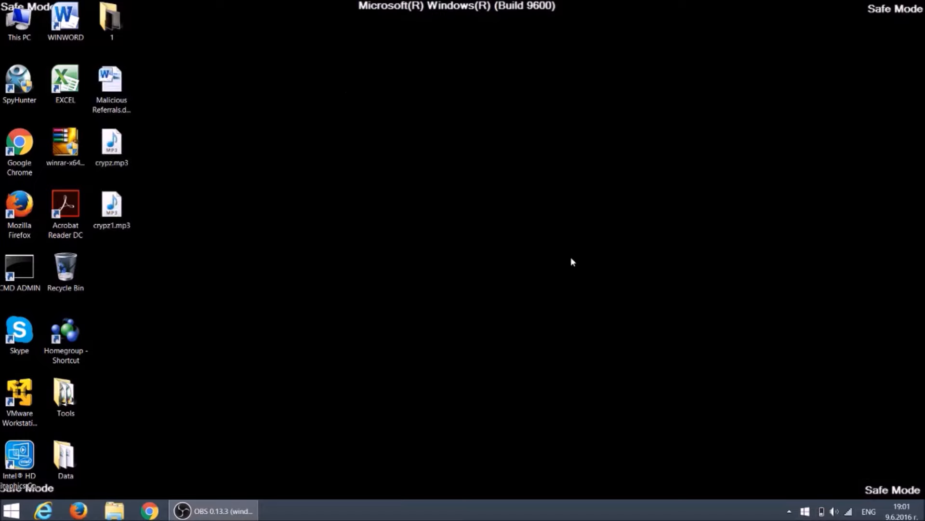
pyautogui.moveTo(527, 262)
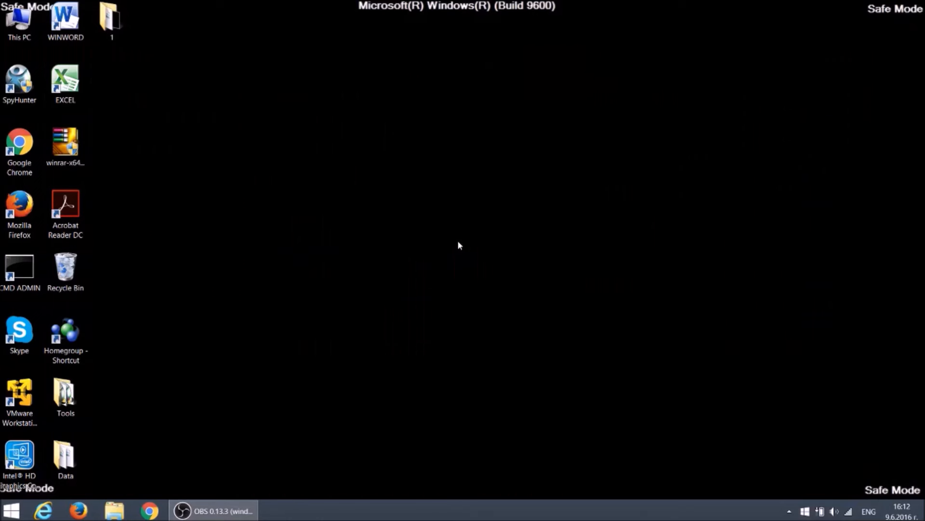
pyautogui.moveTo(412, 225)
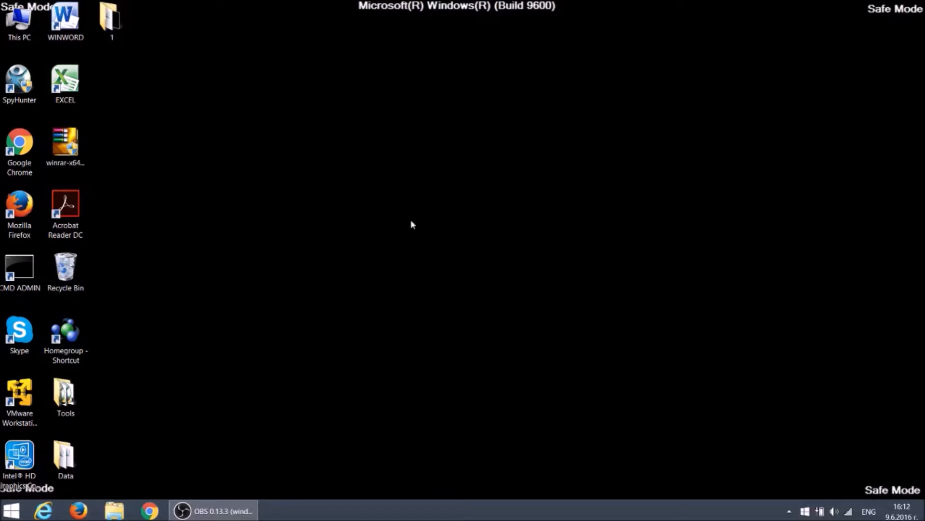
# - Log back in to the Safe Mode desktop after the reboot
pyautogui.doubleClick(19, 79)
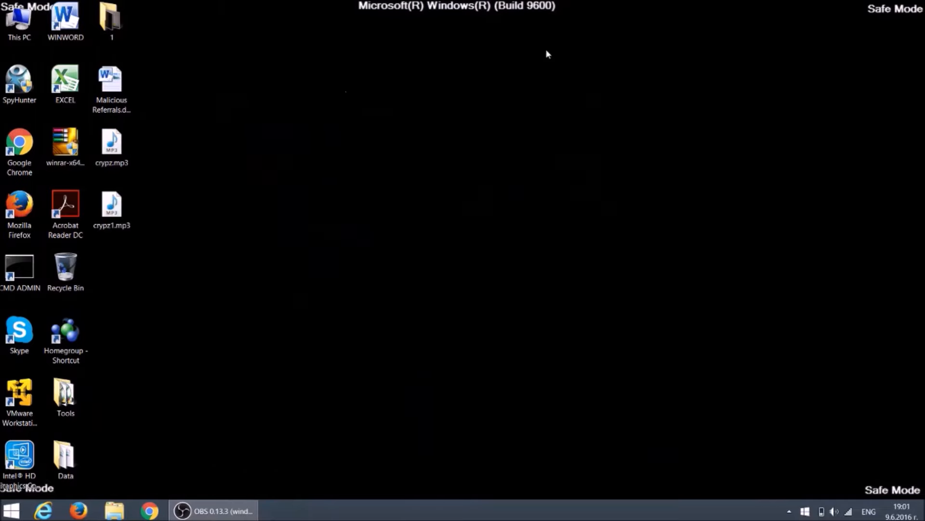
pyautogui.moveTo(561, 262)
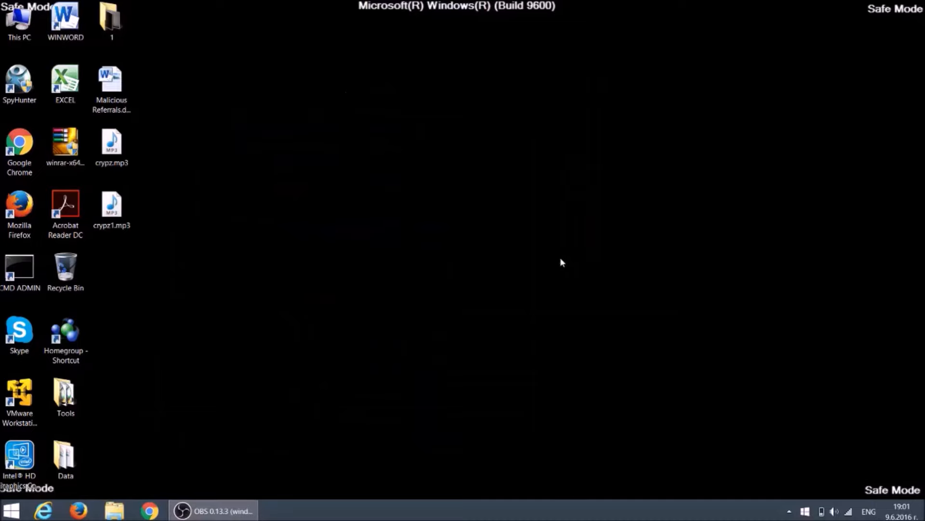
pyautogui.moveTo(528, 263)
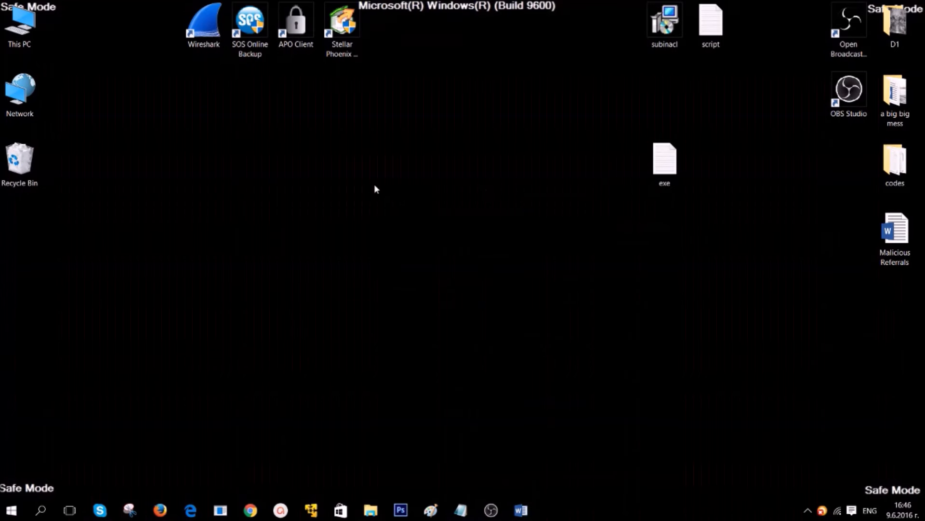
pyautogui.moveTo(452, 494)
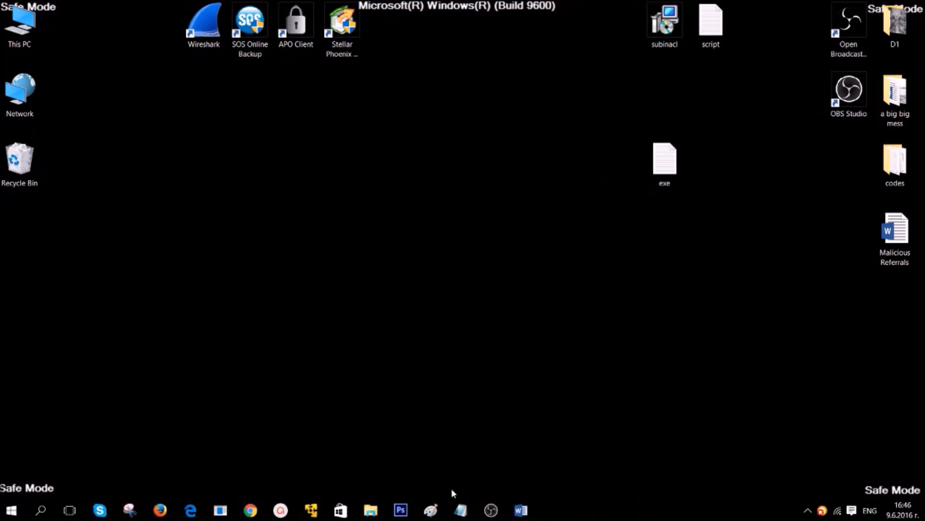
pyautogui.moveTo(460, 509)
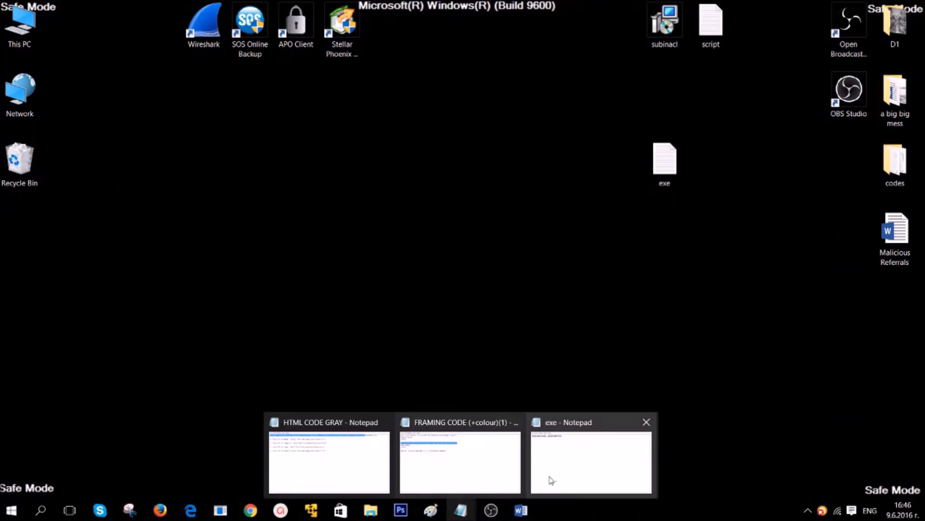
pyautogui.click(590, 460)
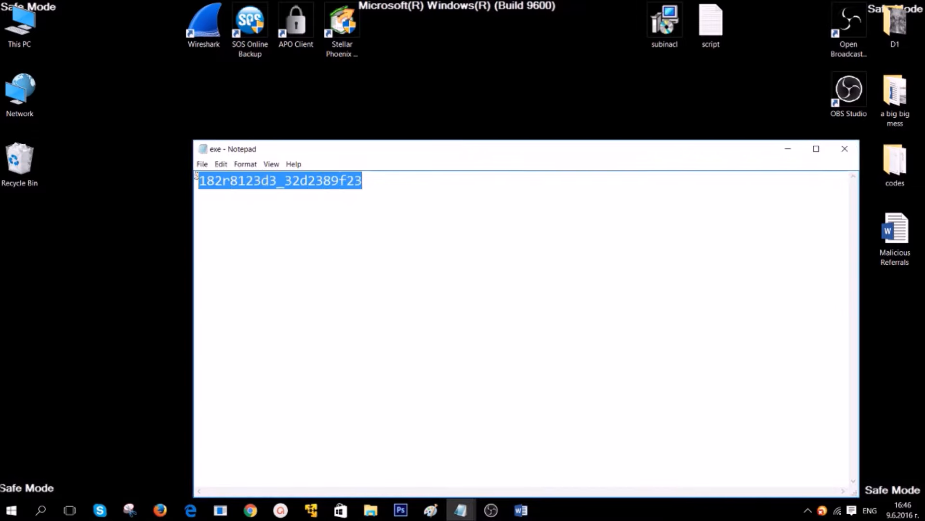
pyautogui.rightClick(281, 181)
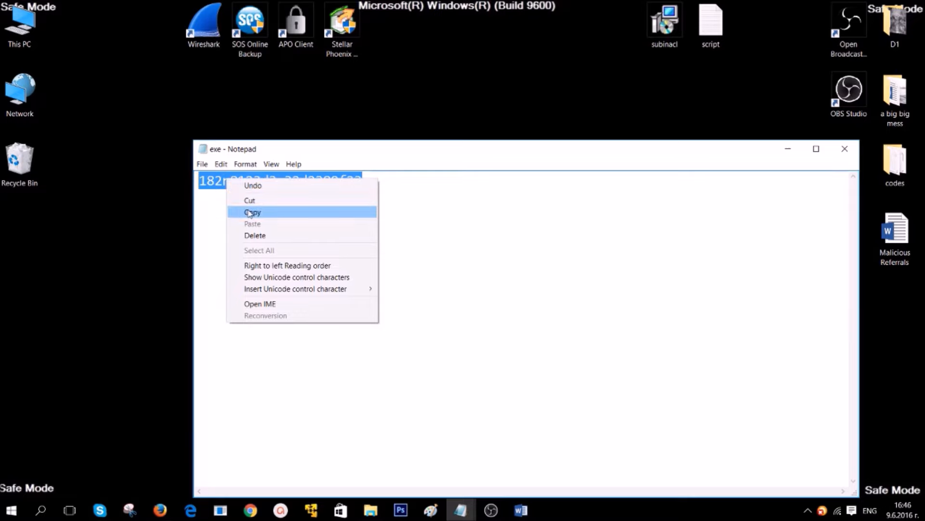
pyautogui.click(252, 212)
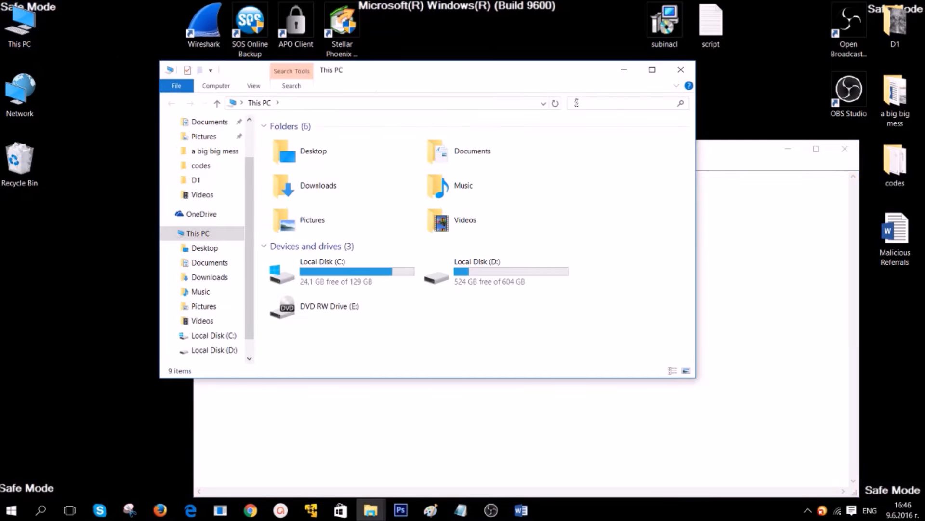
# - Search This PC for FILEEXTENSION:EXE plus the pasted code and open the AppData\Local match
pyautogui.click(619, 102)
pyautogui.write('F')
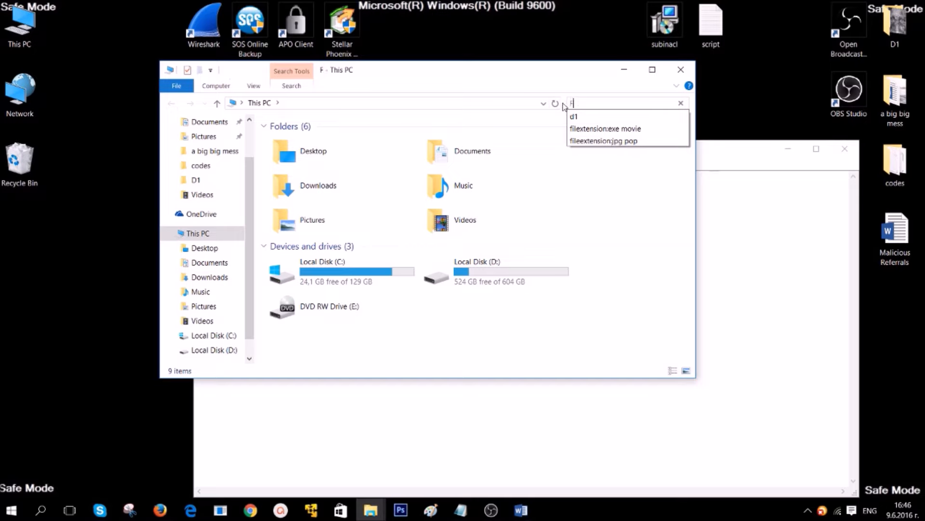
pyautogui.write('ILEE')
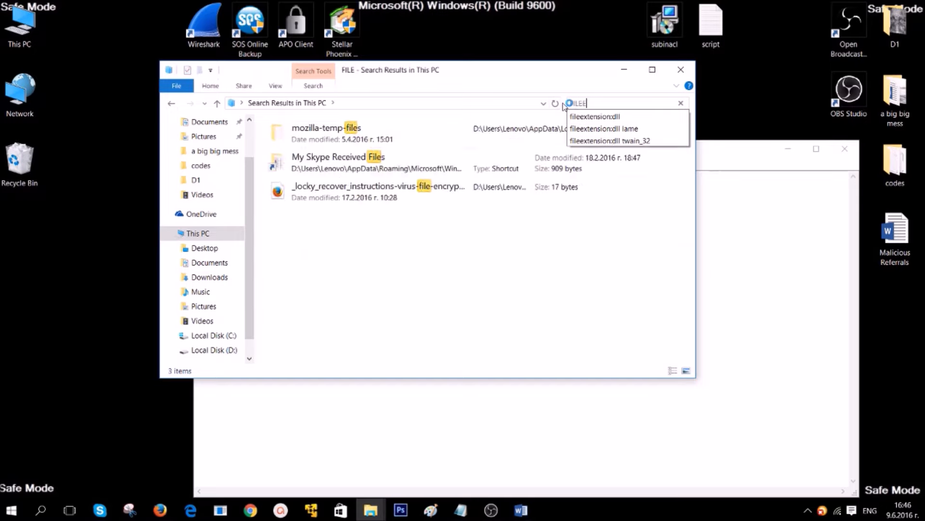
pyautogui.write('XTEN')
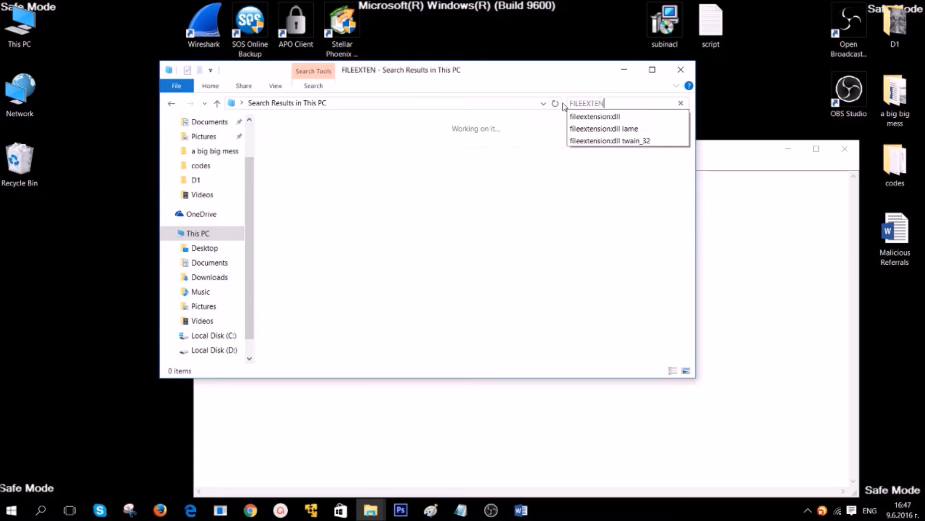
pyautogui.write('SION:')
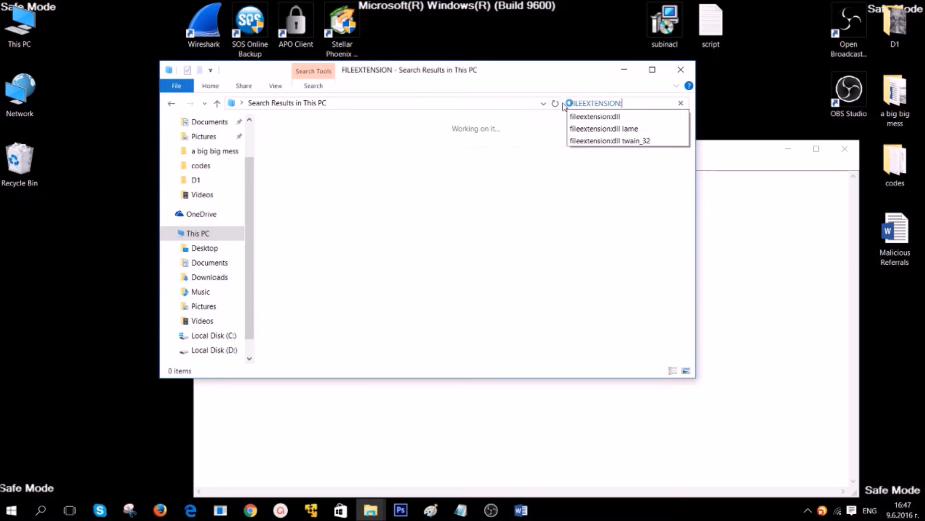
pyautogui.write('EXE')
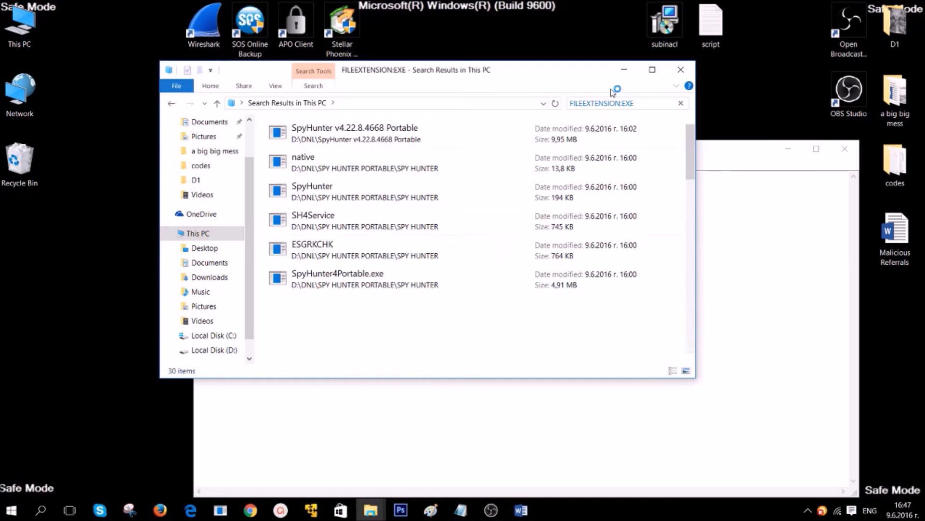
pyautogui.rightClick(602, 103)
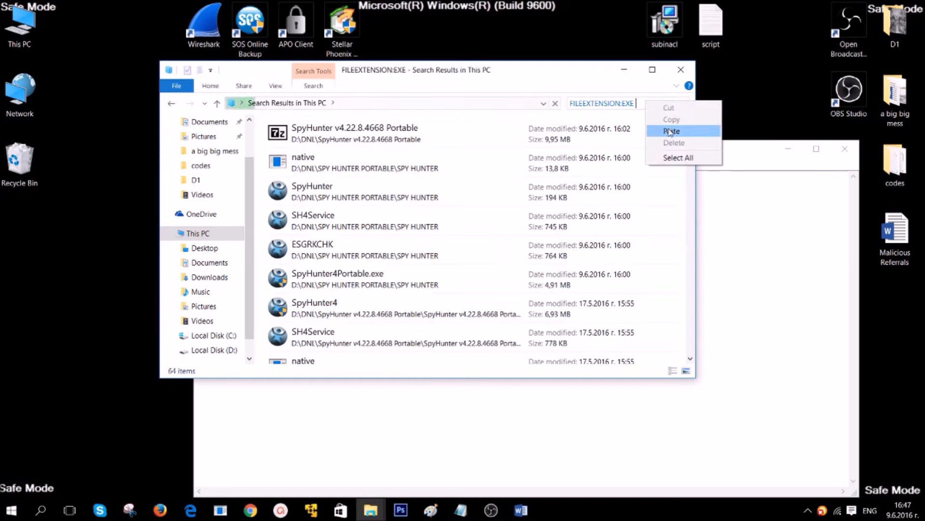
pyautogui.click(671, 131)
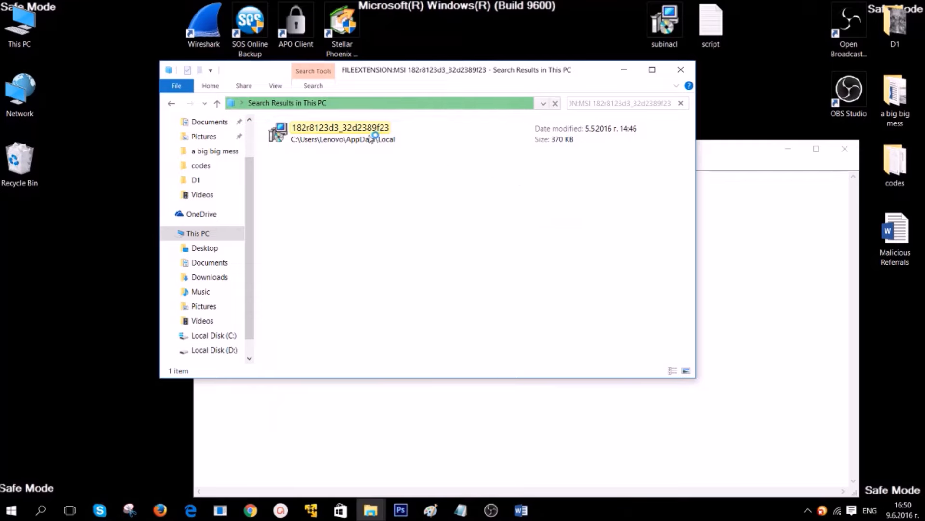
pyautogui.click(340, 133)
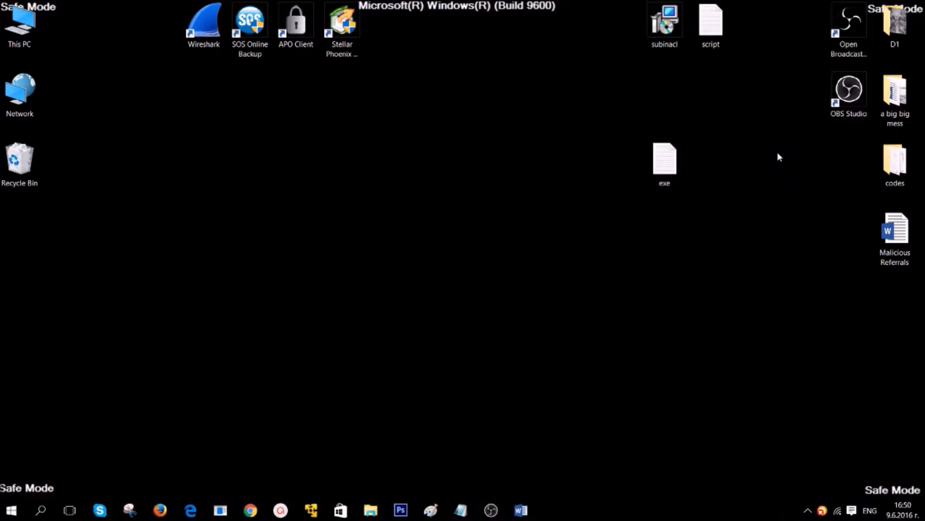
pyautogui.moveTo(455, 205)
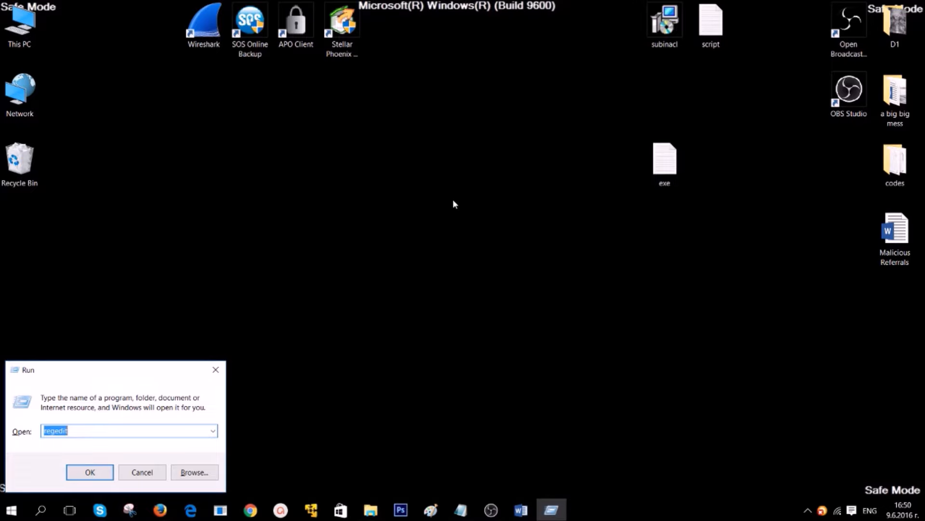
# - Launch taskmgr, review processes like armsvc.exe on the Details tab, then close it
pyautogui.write('TA')
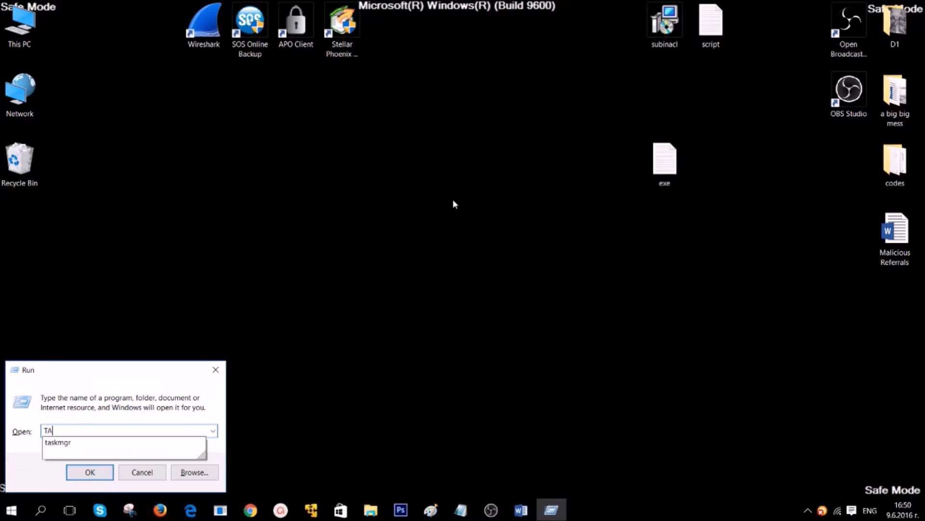
pyautogui.write('SKMG')
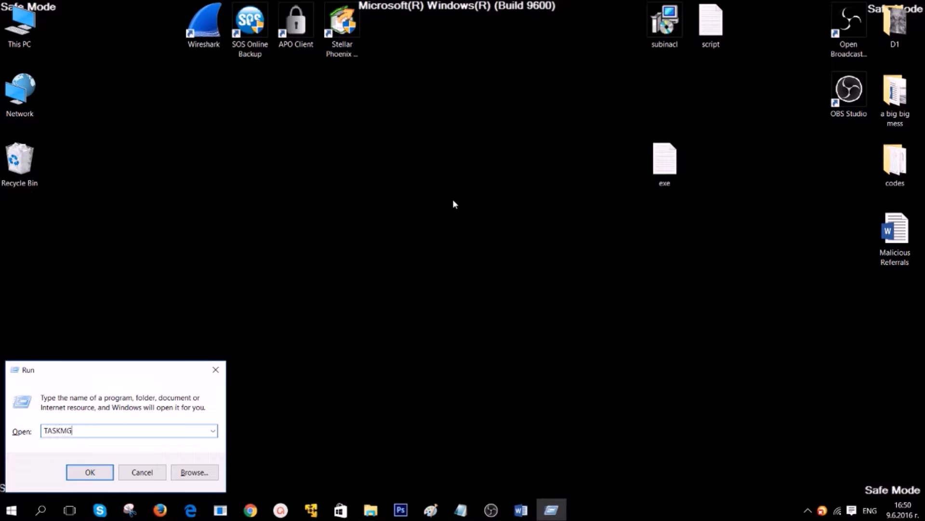
pyautogui.click(89, 472)
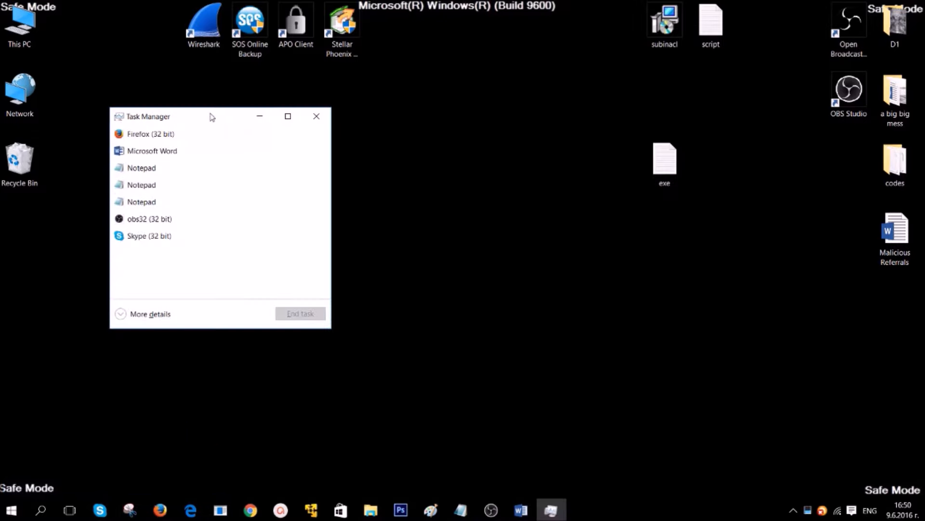
pyautogui.moveTo(207, 116); pyautogui.dragTo(389, 120)
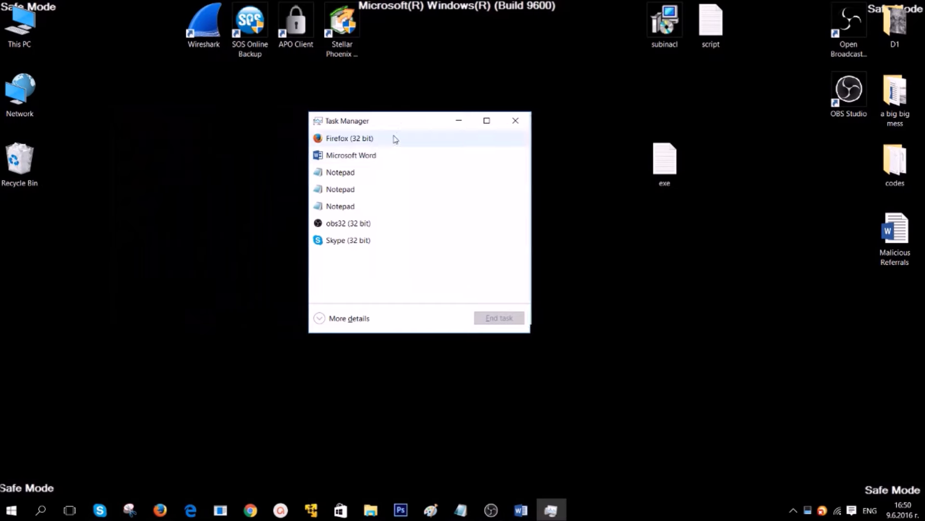
pyautogui.click(349, 319)
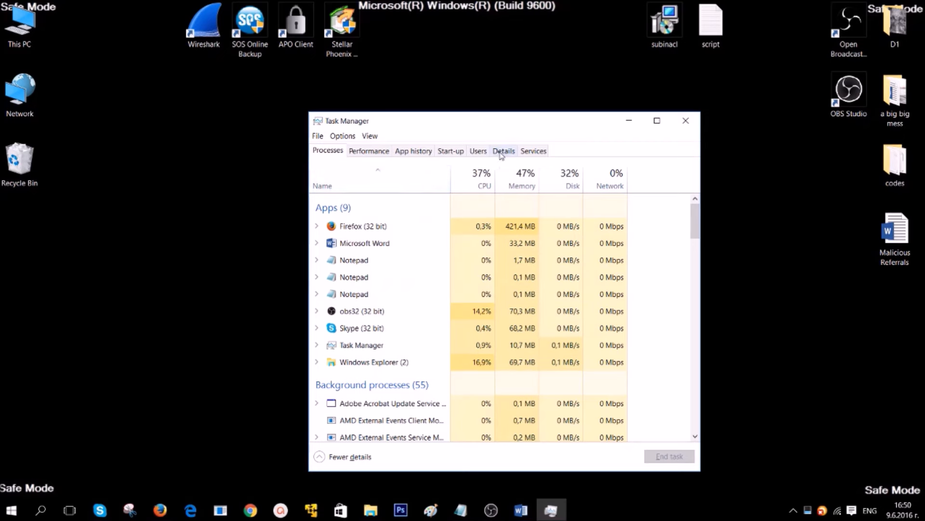
pyautogui.click(503, 150)
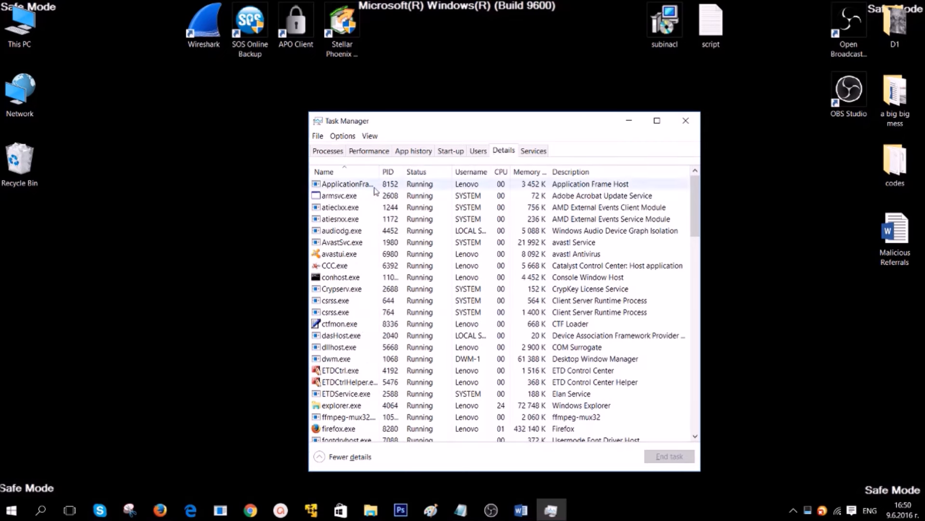
pyautogui.click(355, 195)
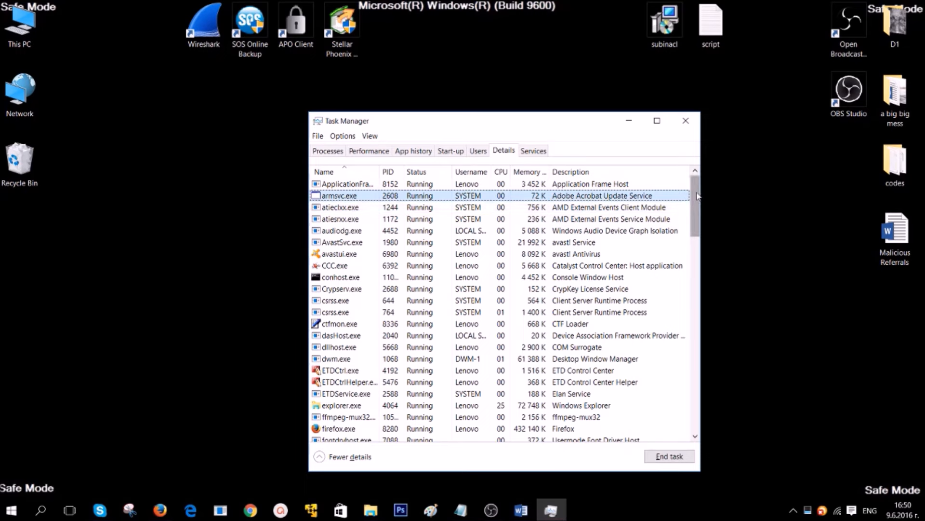
pyautogui.scroll(-3)
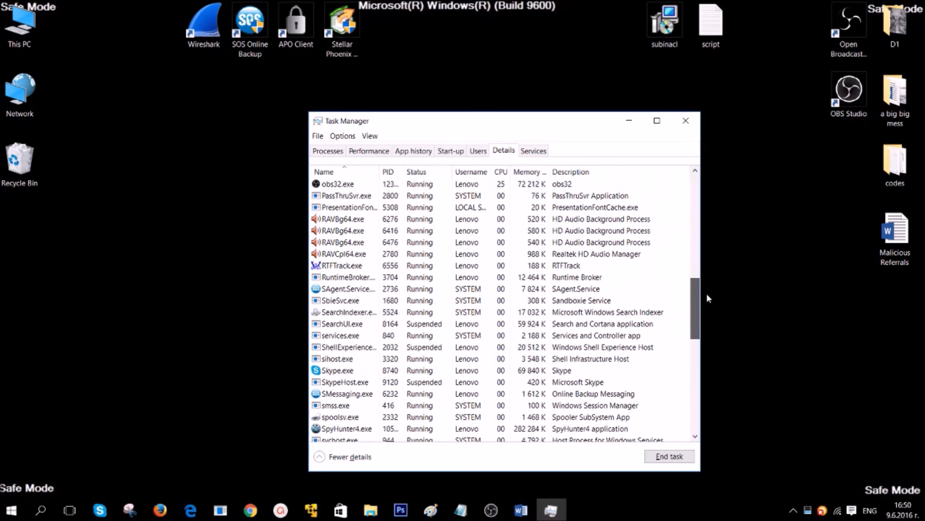
pyautogui.moveTo(685, 121)
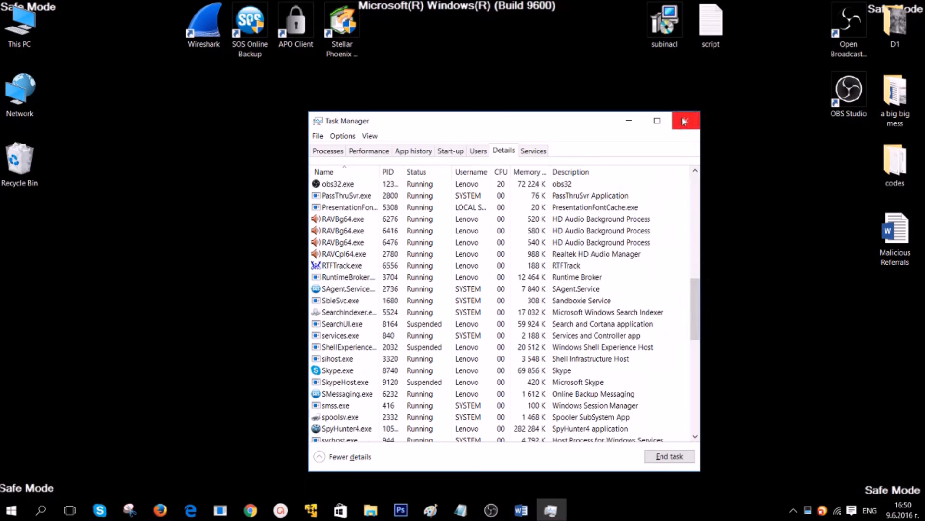
pyautogui.click(686, 121)
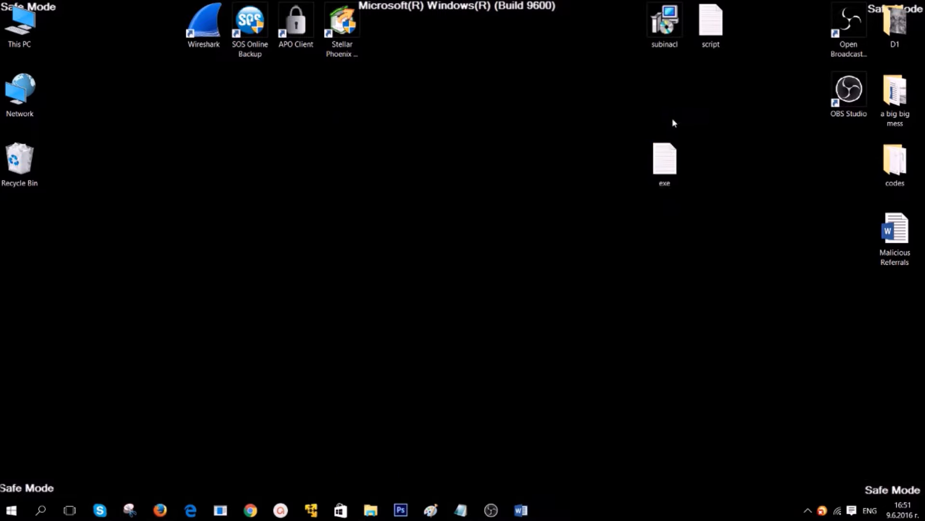
pyautogui.moveTo(431, 199)
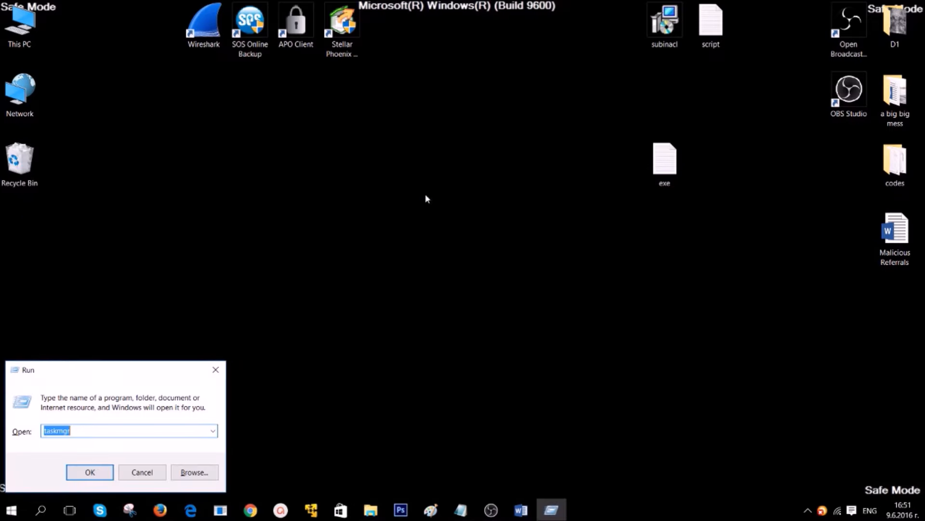
pyautogui.moveTo(429, 204)
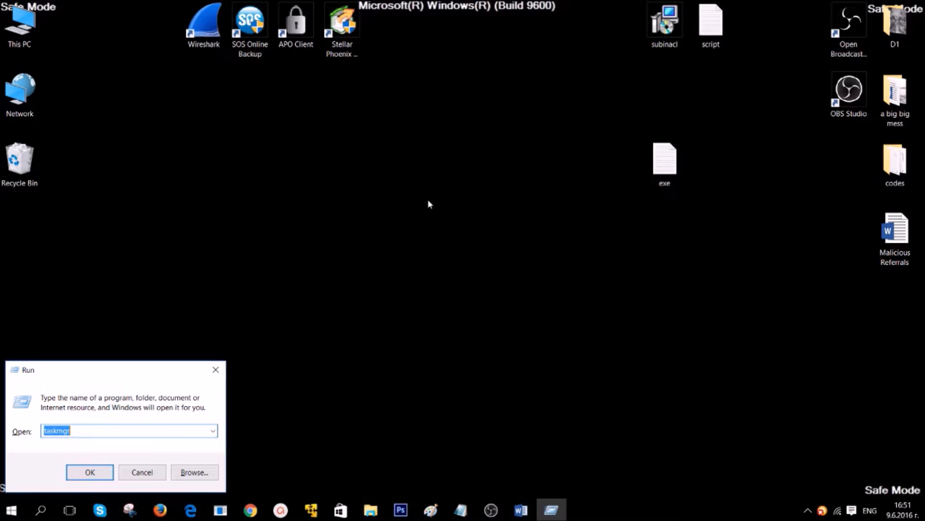
# - Launch regedit and browse to HKCU\SOFTWARE\Microsoft\Windows\CurrentVersion\Run
pyautogui.write('REGEDIT')
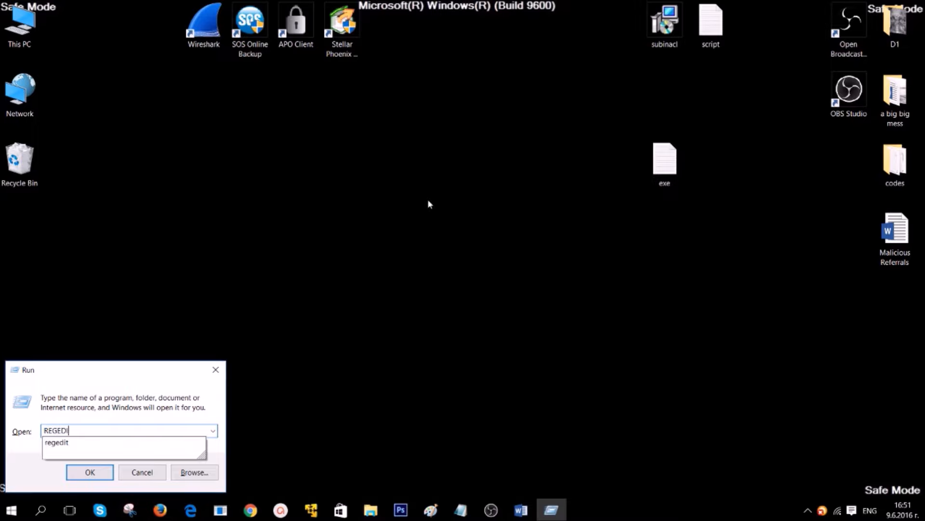
pyautogui.click(89, 472)
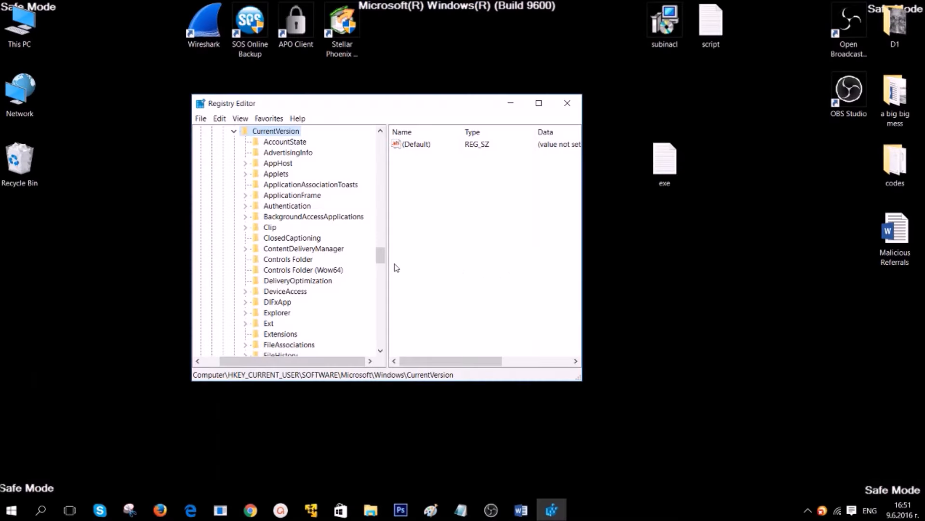
pyautogui.scroll(3)
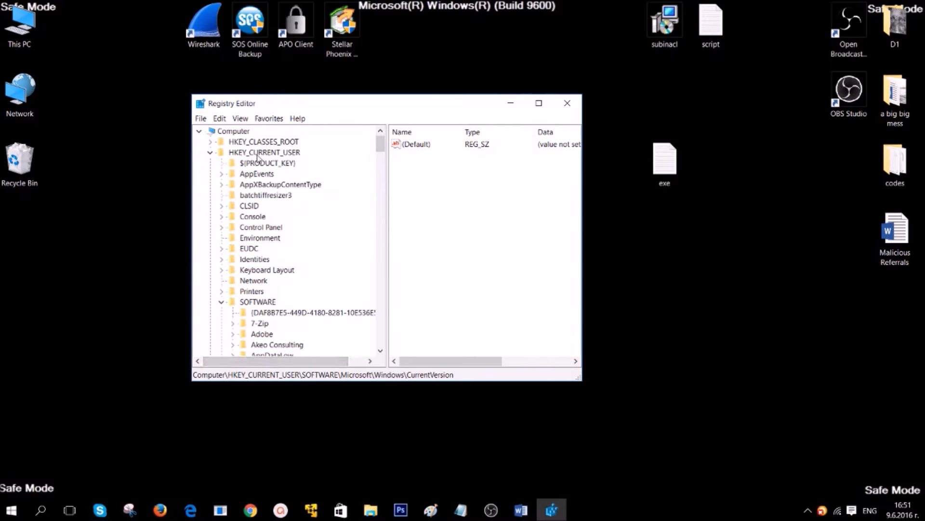
pyautogui.click(263, 152)
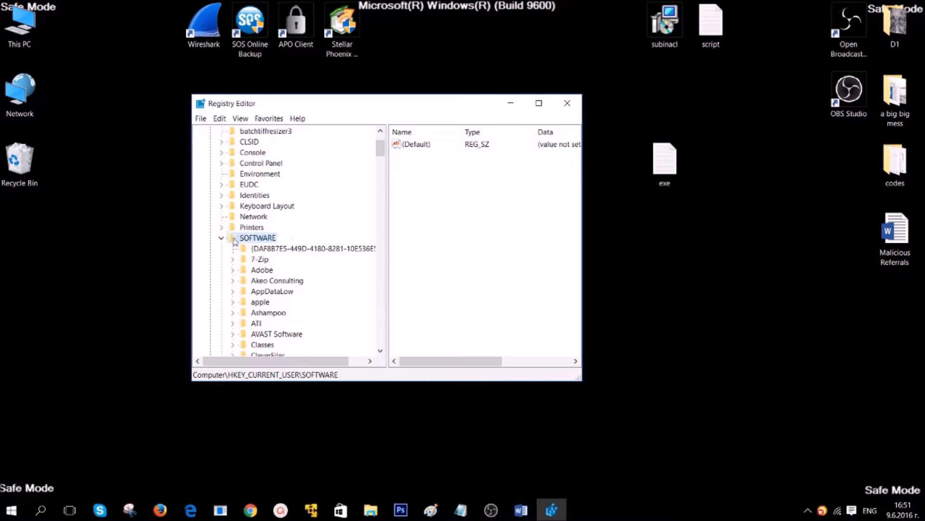
pyautogui.scroll(-3)
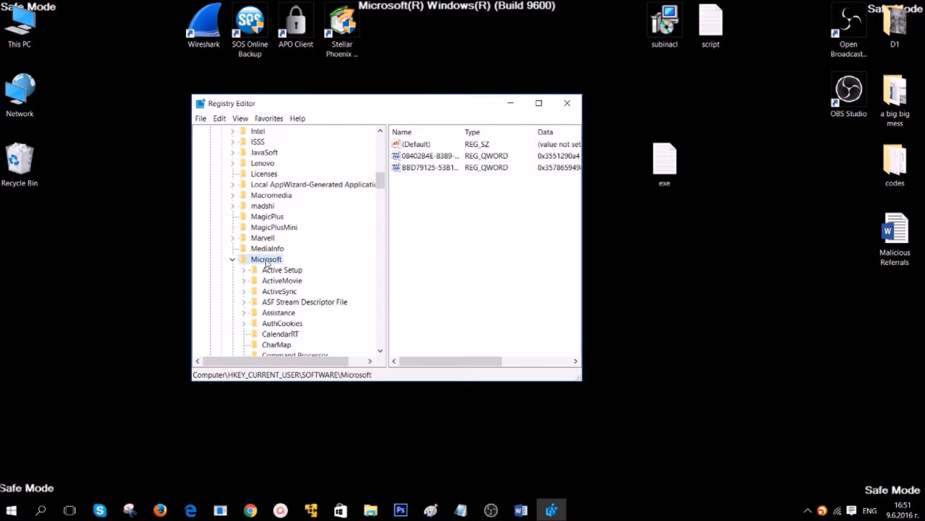
pyautogui.scroll(-3)
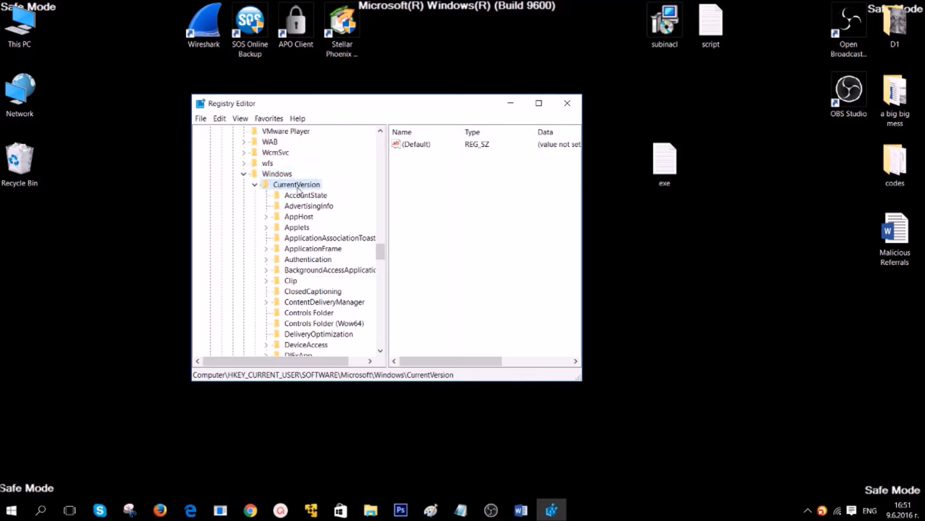
pyautogui.scroll(-3)
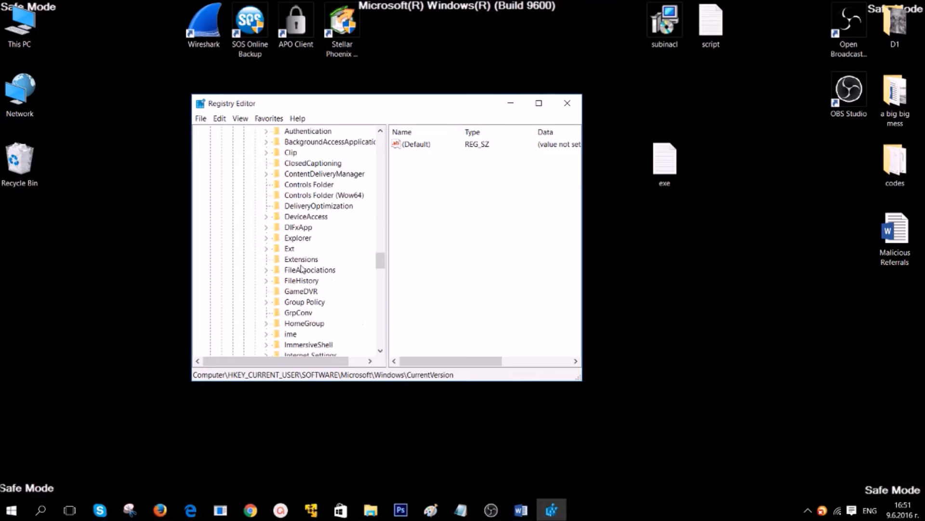
pyautogui.click(289, 312)
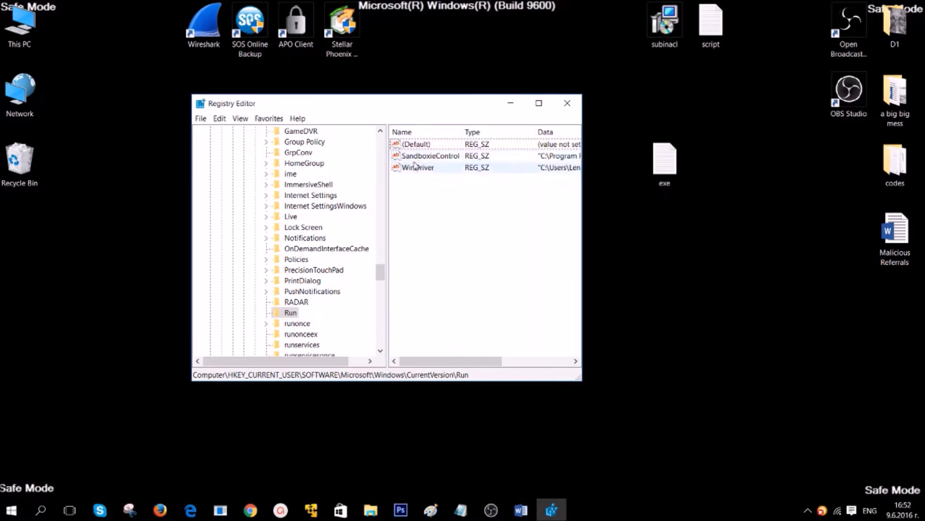
# - Delete the WinDriver startup value and collapse the HKEY_CURRENT_USER branch
pyautogui.click(429, 155)
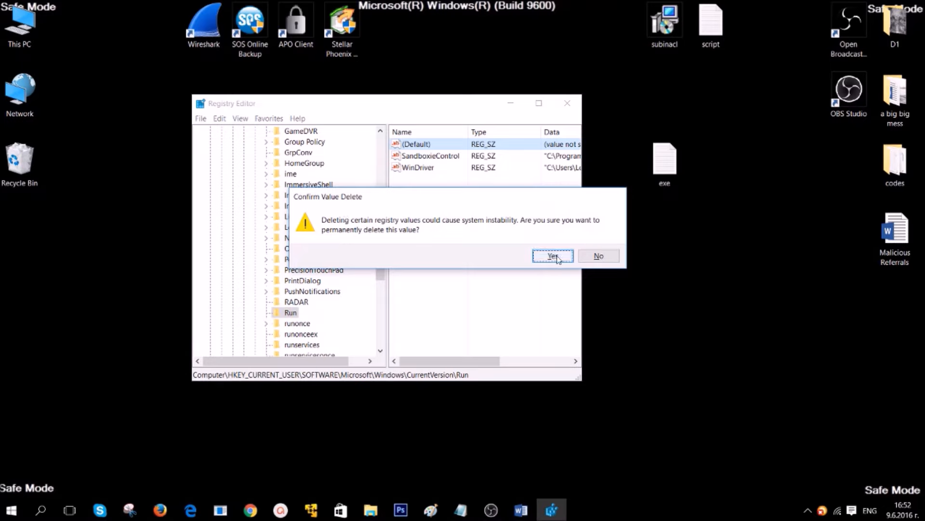
pyautogui.click(552, 256)
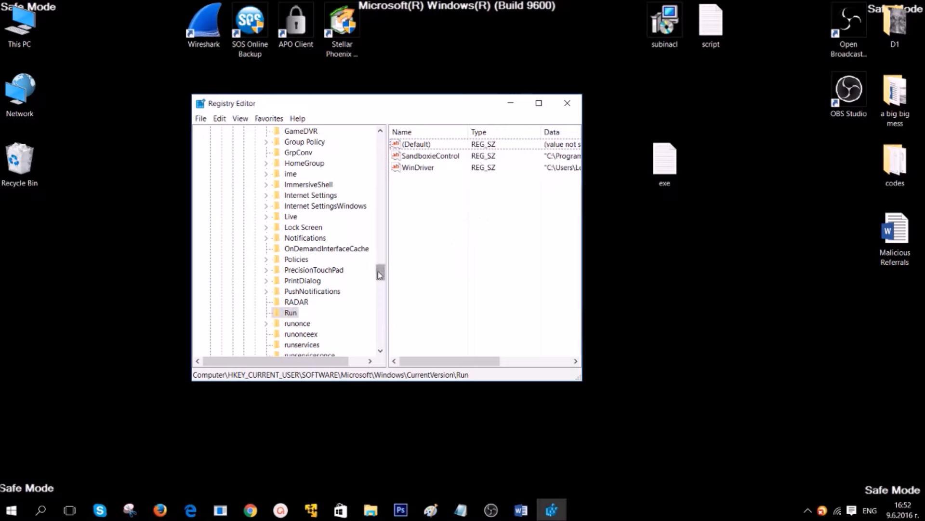
pyautogui.scroll(3)
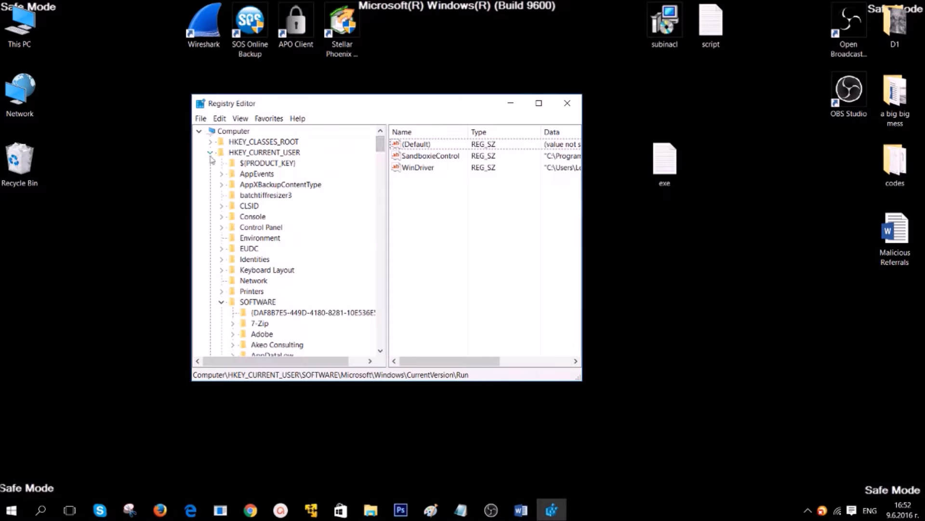
pyautogui.click(210, 152)
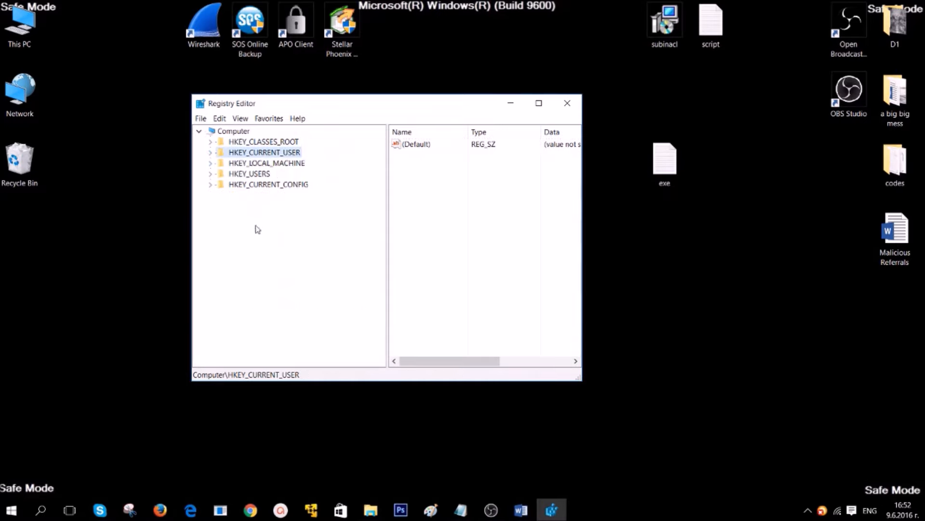
# - Search the whole registry for WALLPAPER, inspect the AppID match, and close Registry Editor
pyautogui.click(232, 131)
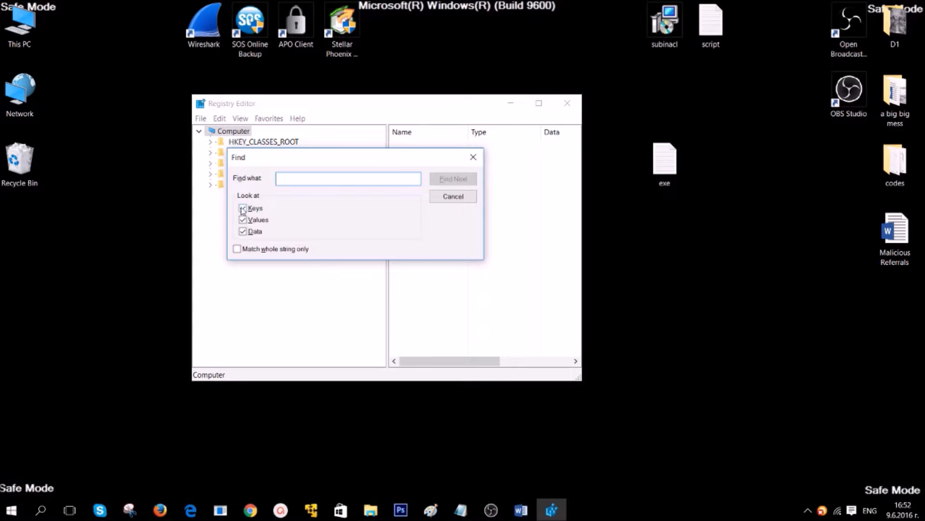
pyautogui.click(242, 207)
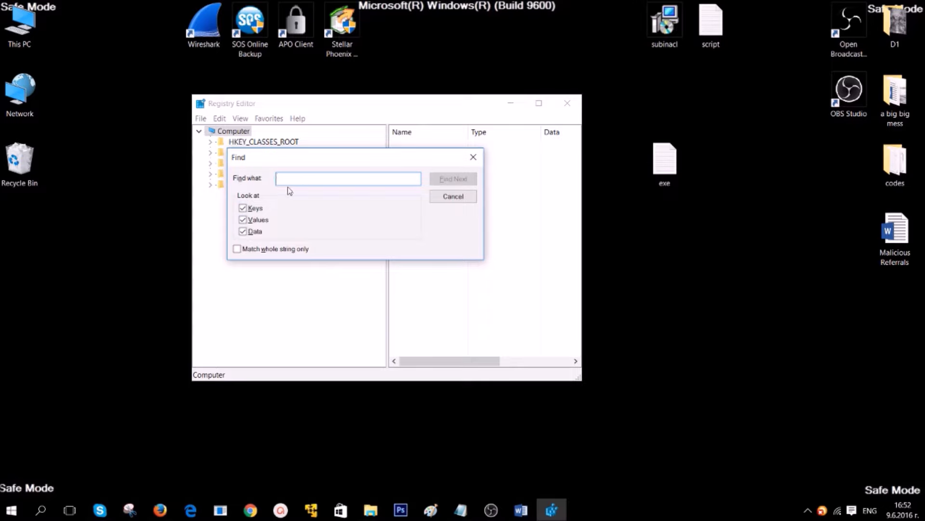
pyautogui.moveTo(307, 159)
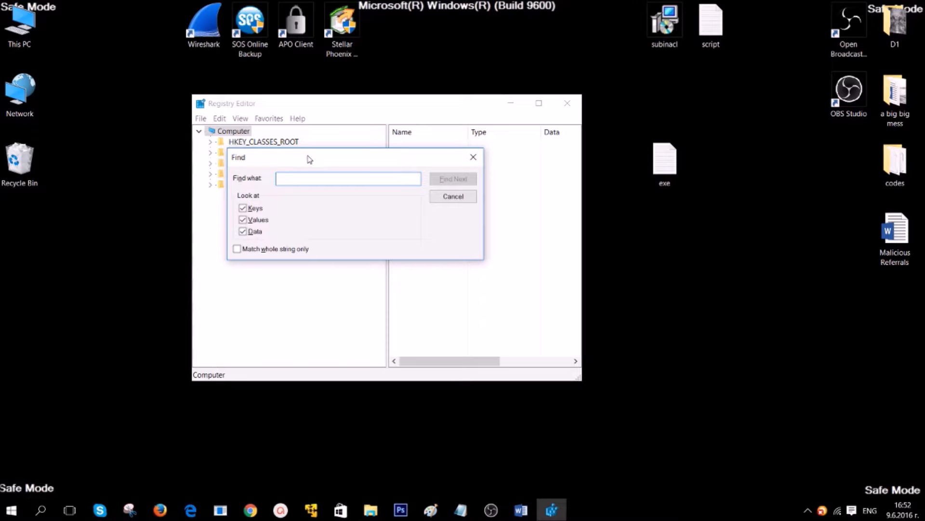
pyautogui.write('W')
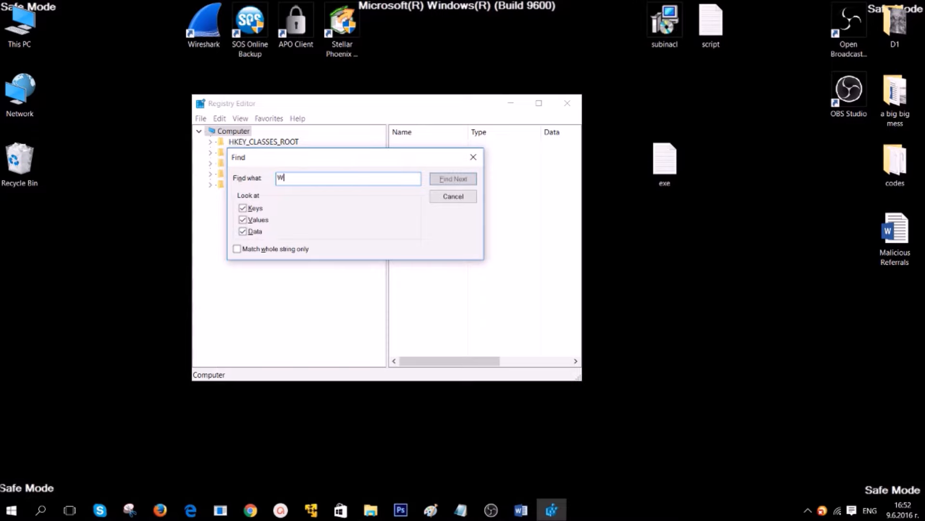
pyautogui.write('ALLPAPER')
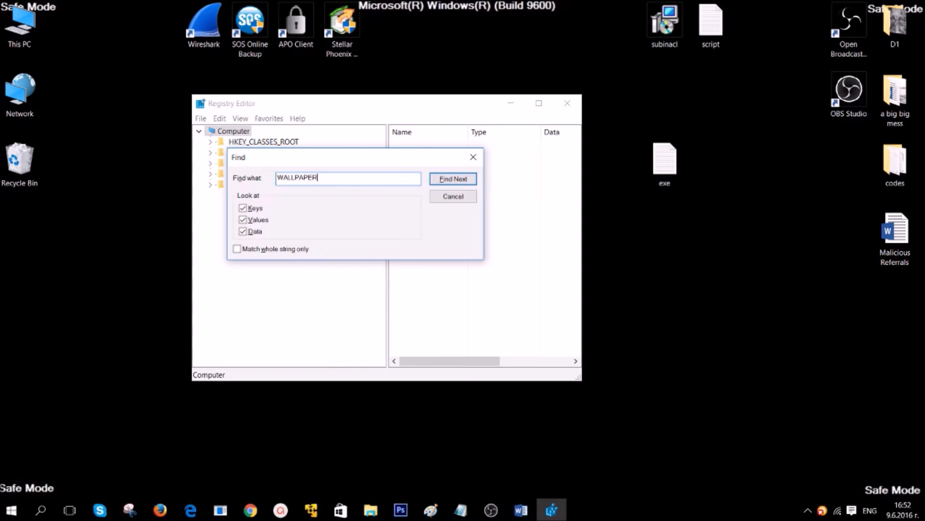
pyautogui.click(453, 179)
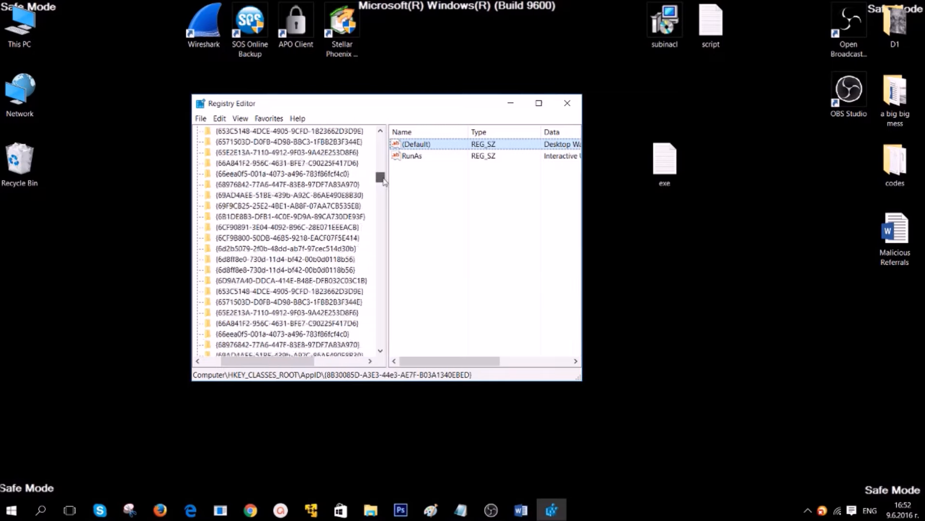
pyautogui.scroll(3)
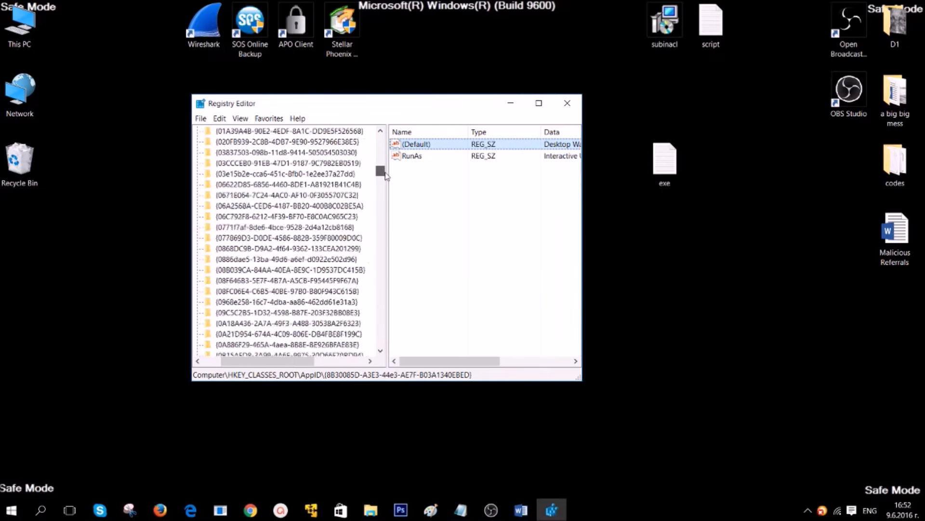
pyautogui.scroll(-3)
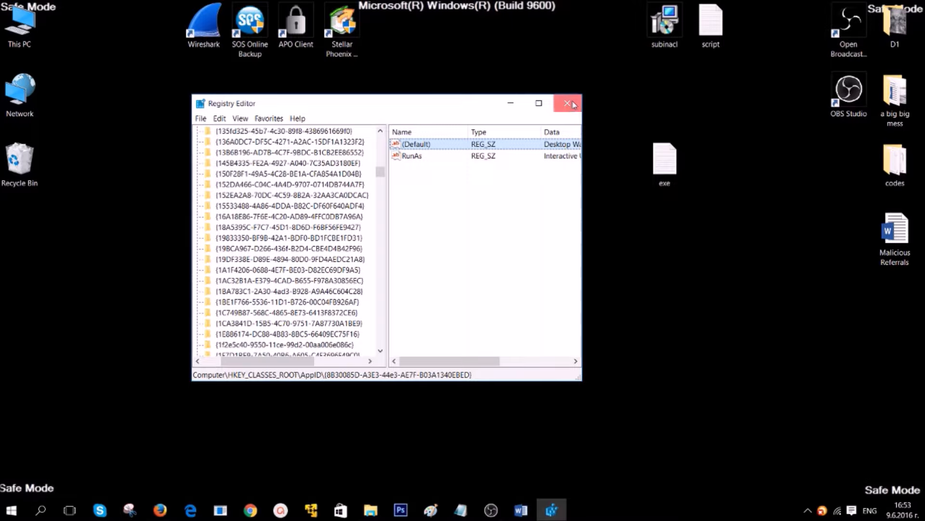
pyautogui.click(568, 103)
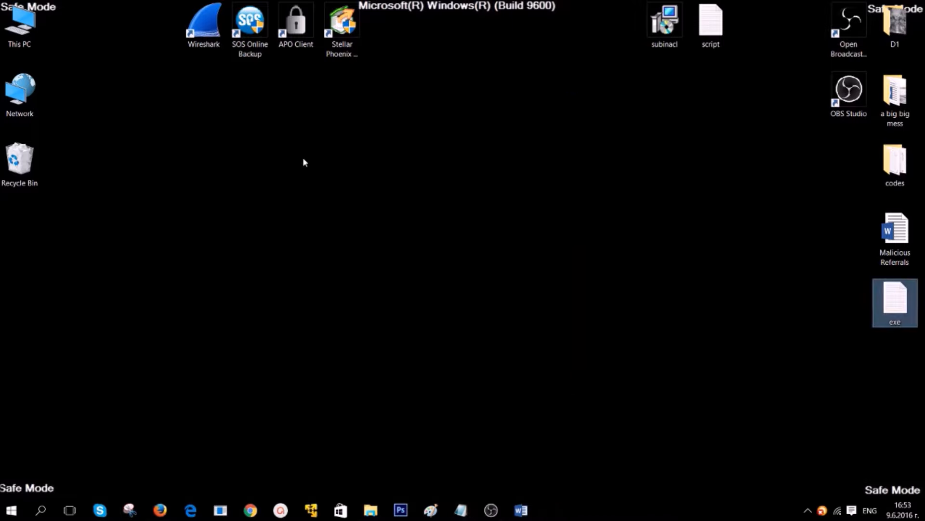
pyautogui.moveTo(268, 152)
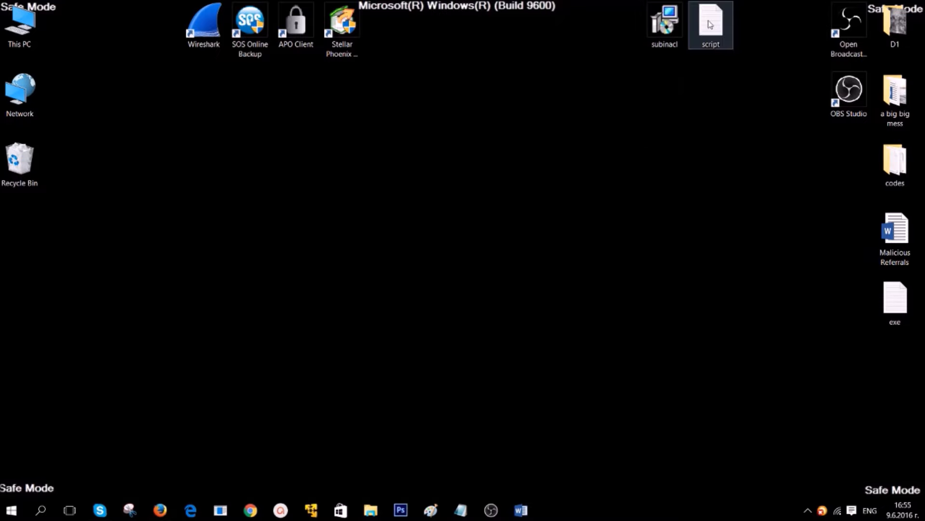
# - Open the subinacl script file from the desktop, select all its text, and minimize Notepad
pyautogui.doubleClick(711, 24)
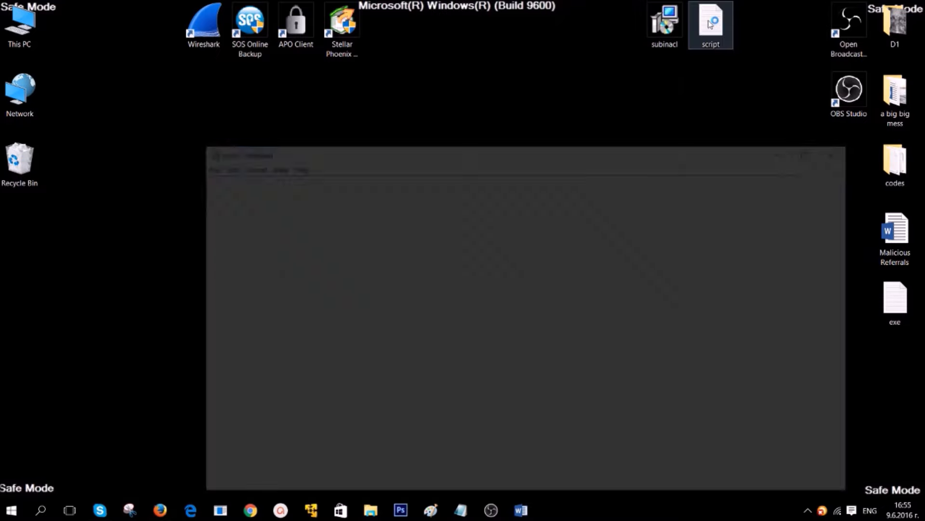
pyautogui.doubleClick(710, 24)
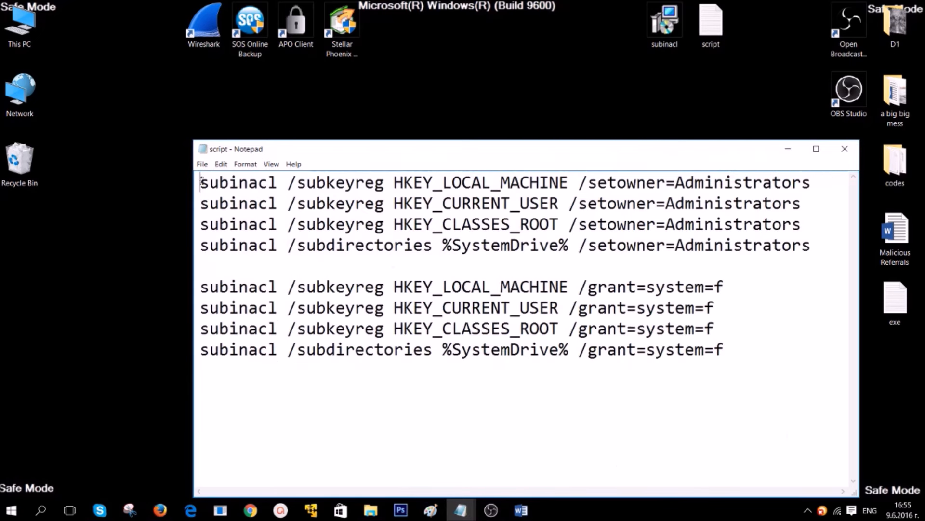
pyautogui.press('ctrl+a')
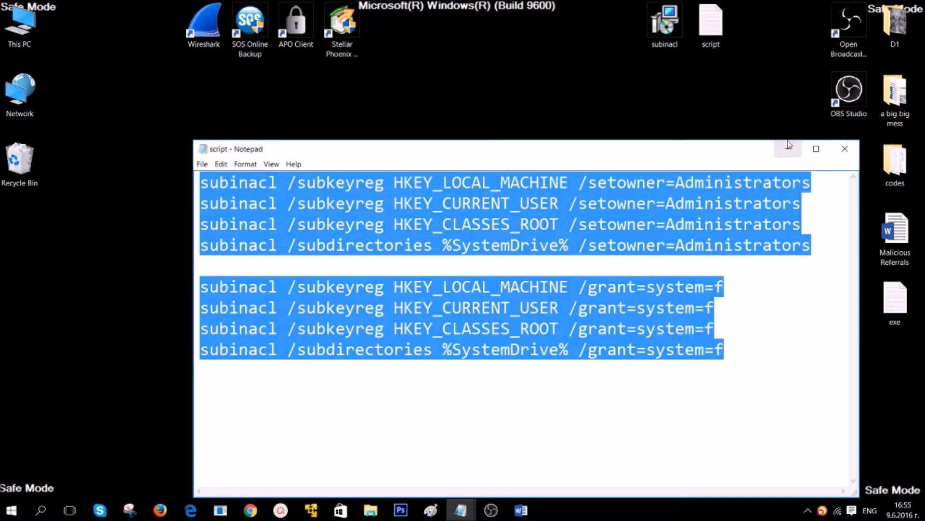
pyautogui.click(844, 148)
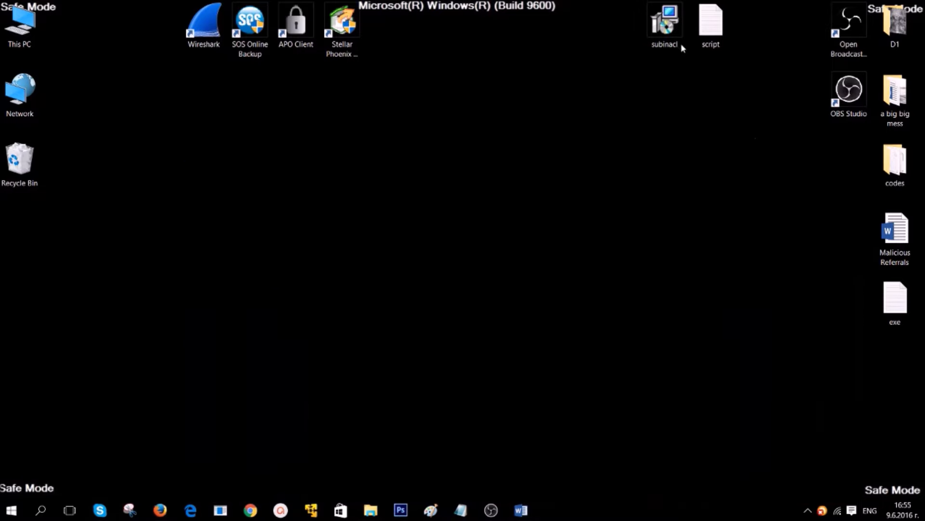
# - Run subinacl.msi, accept the license, install SubInAcl.exe to the default folder, and finish
pyautogui.doubleClick(665, 24)
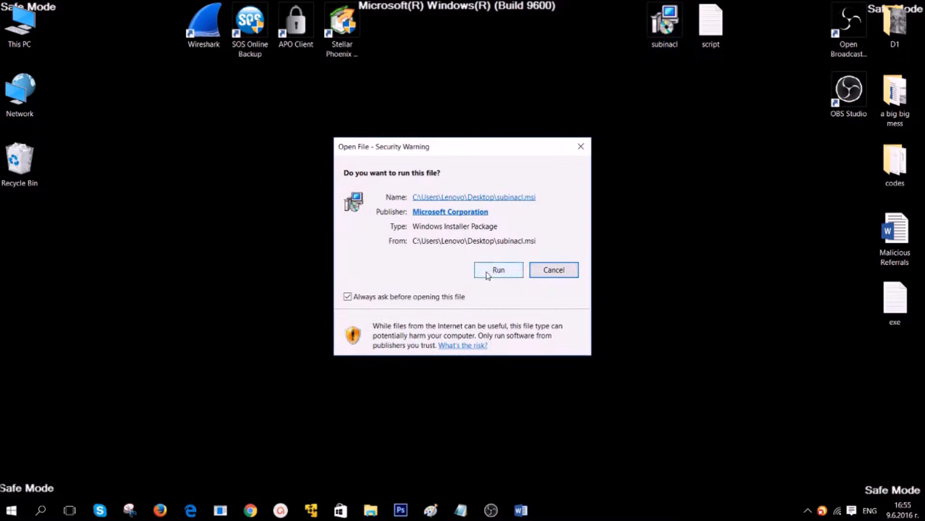
pyautogui.click(498, 270)
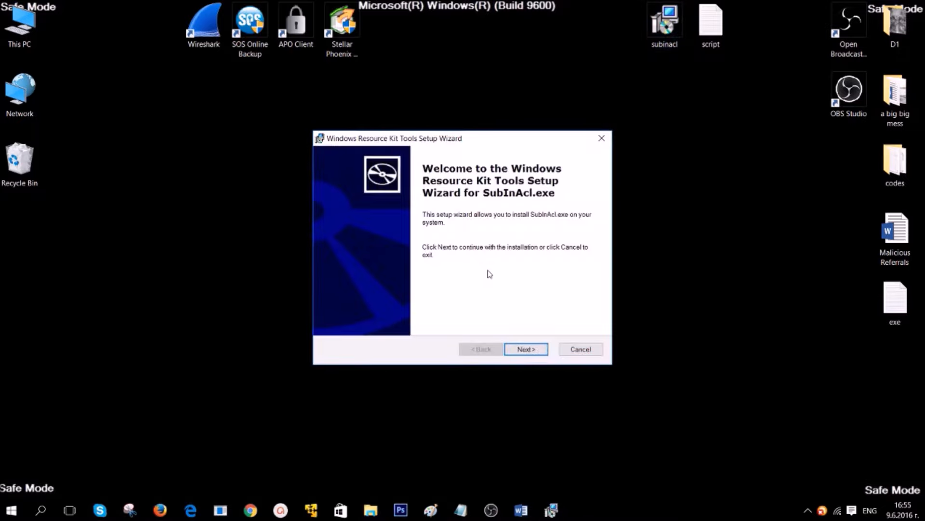
pyautogui.moveTo(474, 186)
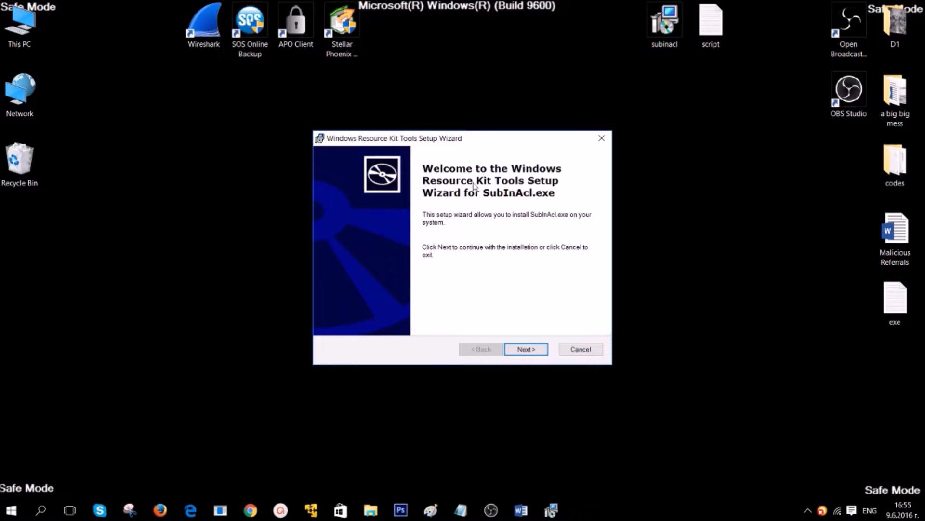
pyautogui.moveTo(511, 189)
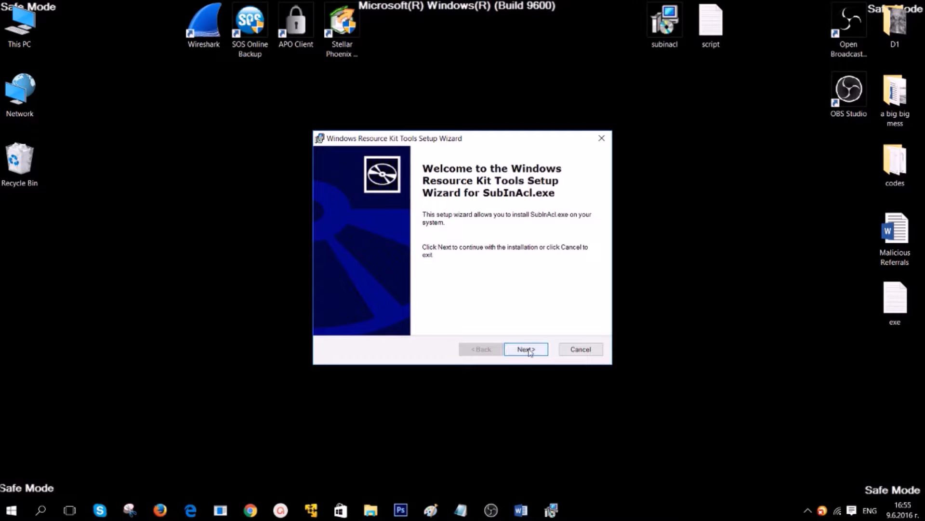
pyautogui.click(525, 349)
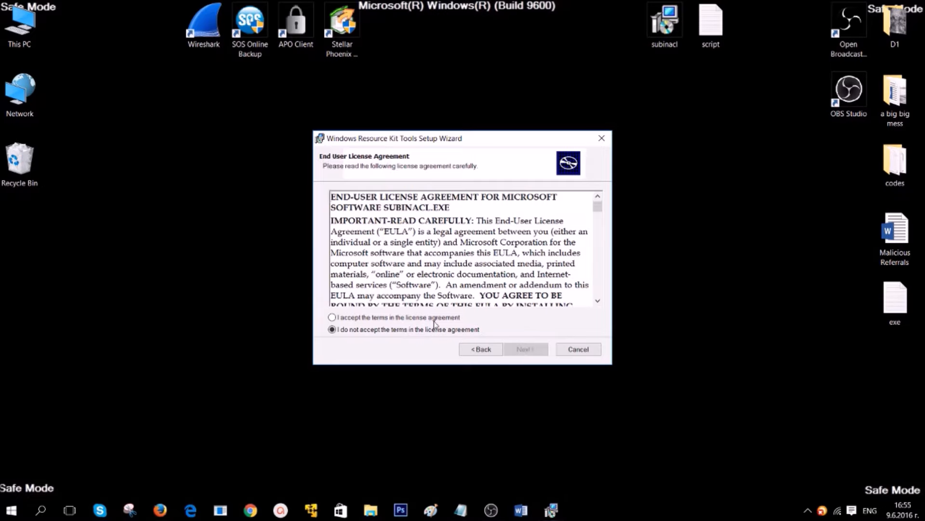
pyautogui.click(333, 317)
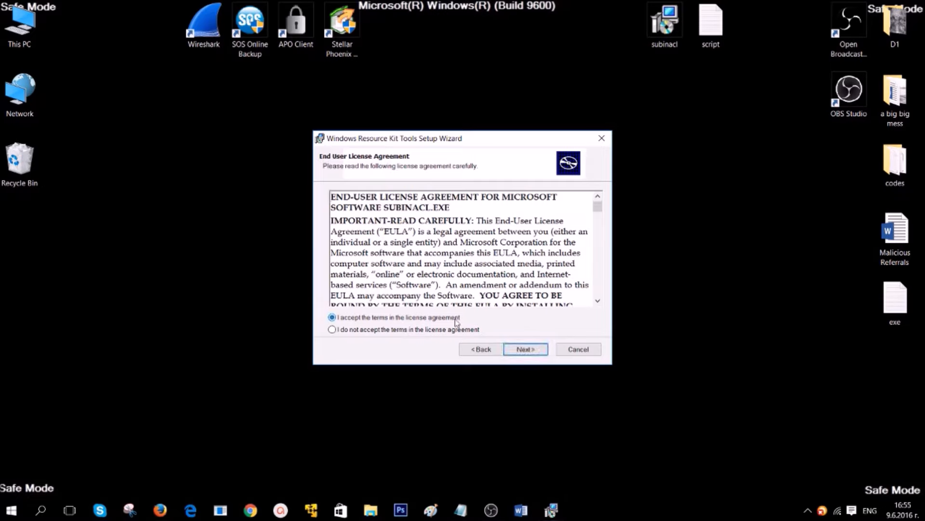
pyautogui.click(525, 349)
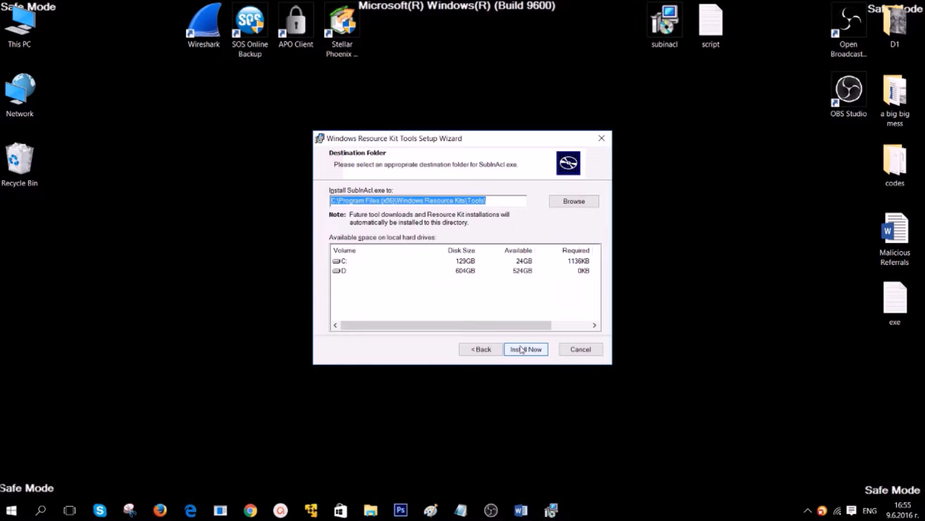
pyautogui.click(525, 349)
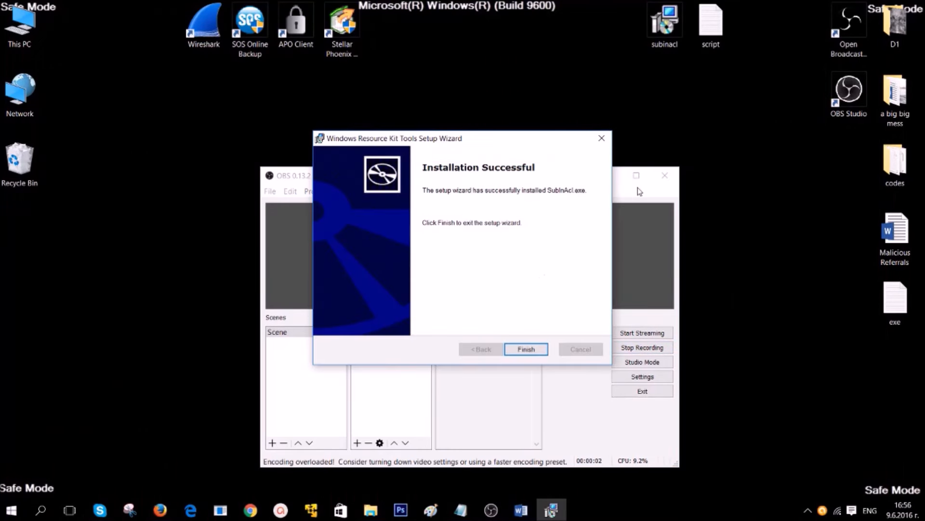
pyautogui.click(525, 349)
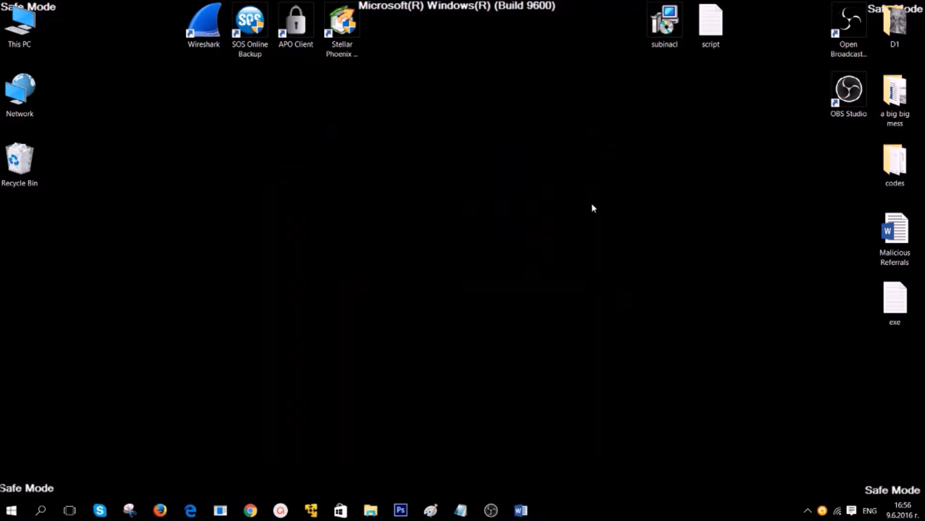
pyautogui.moveTo(537, 385)
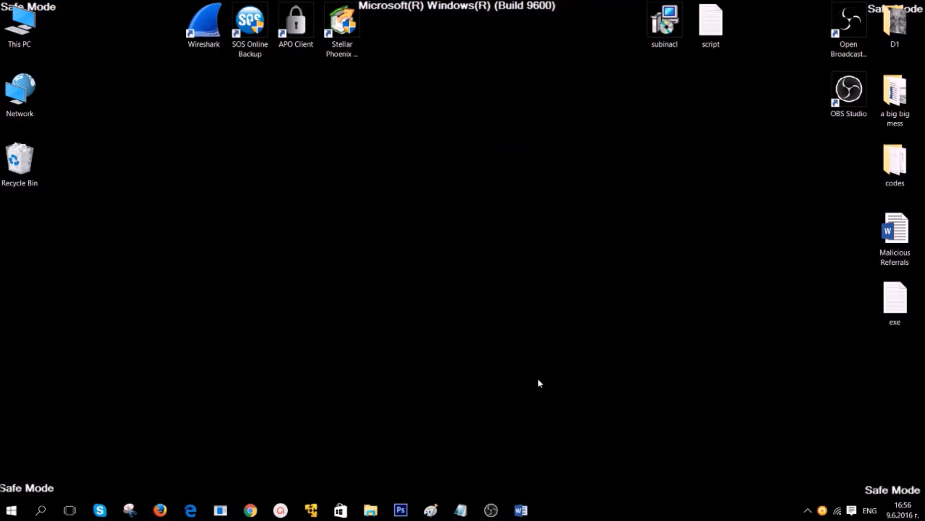
# - Reopen the subinacl script text file and select all of its text
pyautogui.click(710, 23)
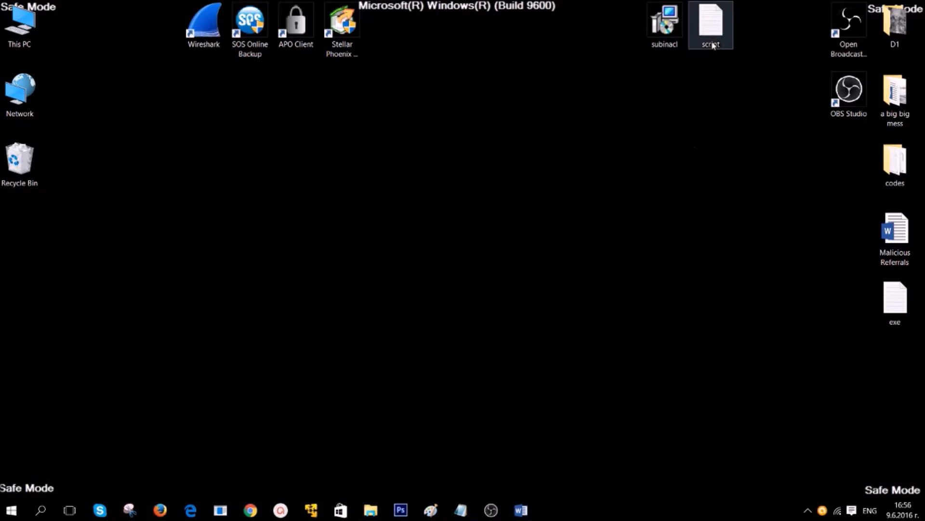
pyautogui.doubleClick(711, 23)
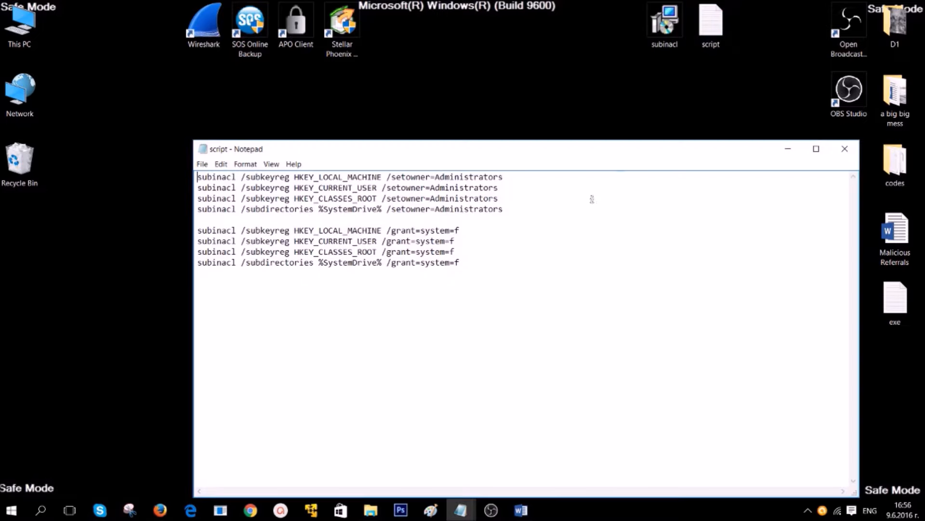
pyautogui.press('ctrl+a')
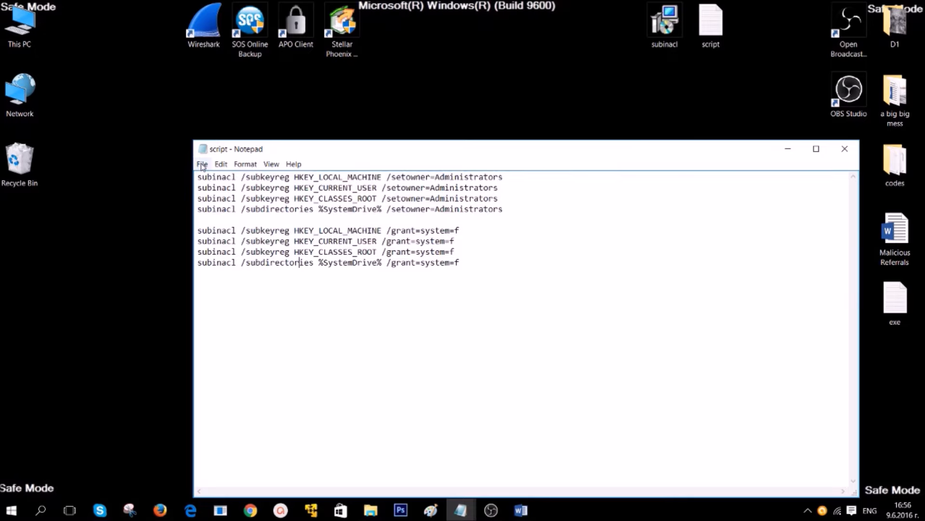
# - Save the script to the desktop as FIX.BAT with Save as type set to All Files
pyautogui.click(201, 164)
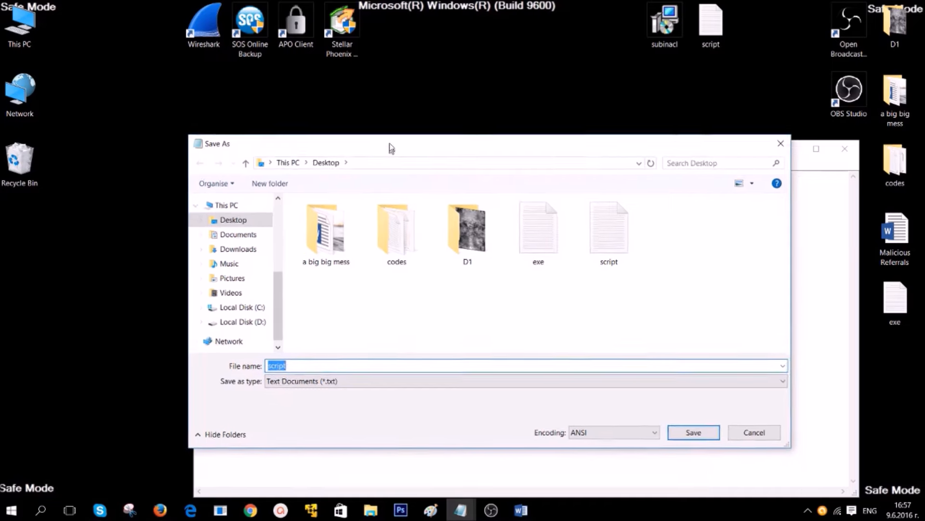
pyautogui.moveTo(390, 142); pyautogui.dragTo(390, 101)
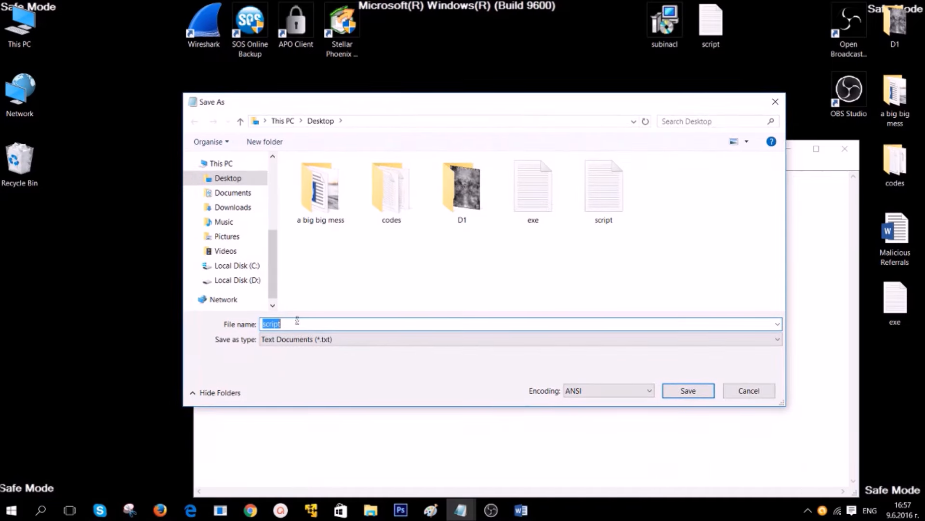
pyautogui.moveTo(293, 318)
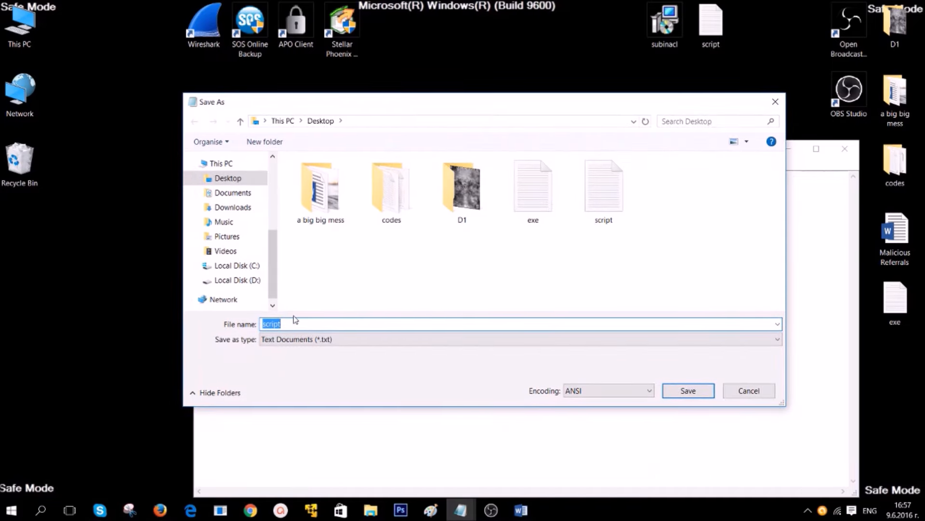
pyautogui.write('FIX.')
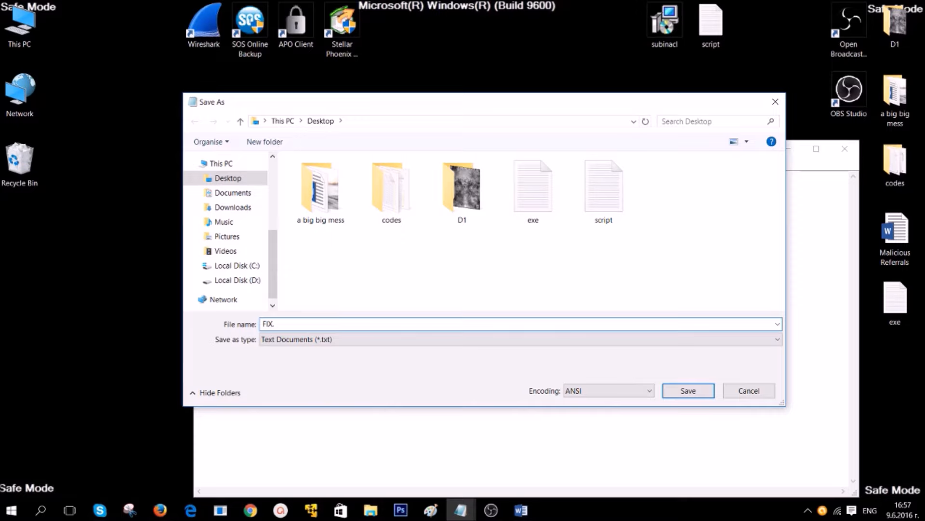
pyautogui.write('BAT')
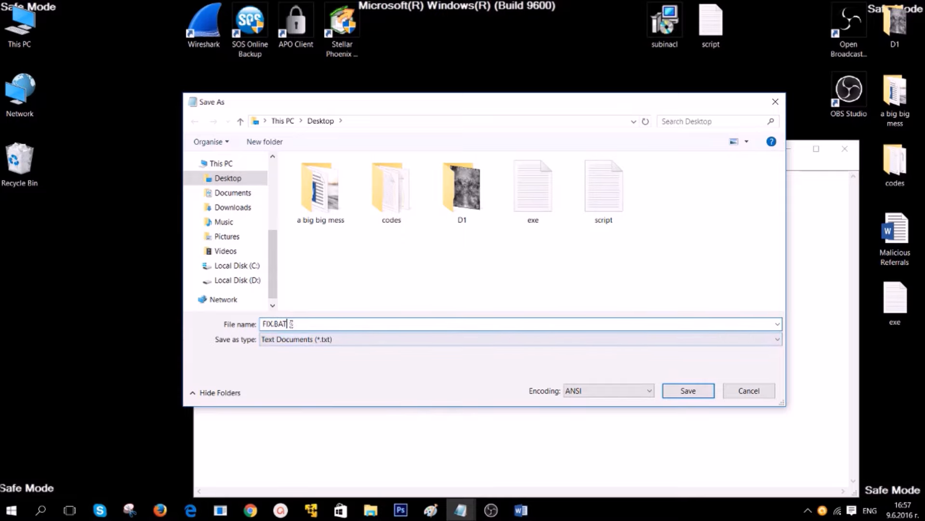
pyautogui.moveTo(230, 344)
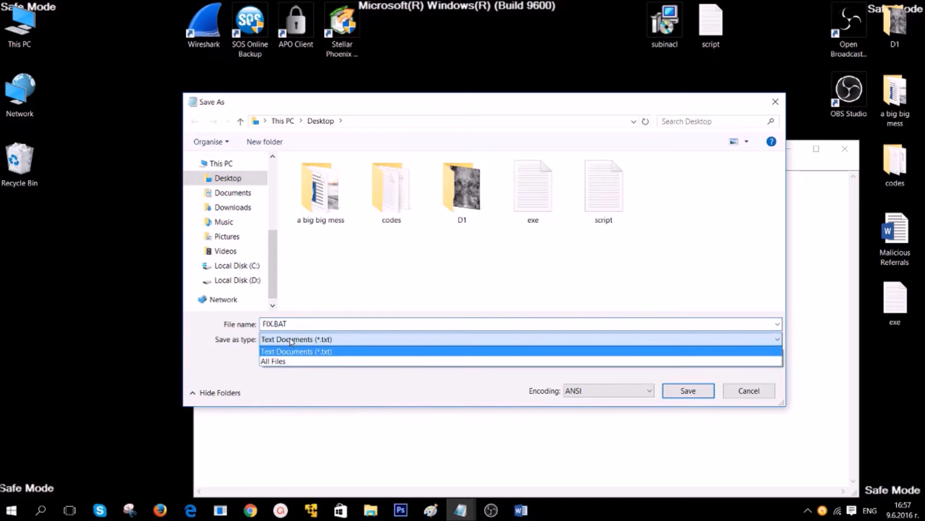
pyautogui.click(273, 361)
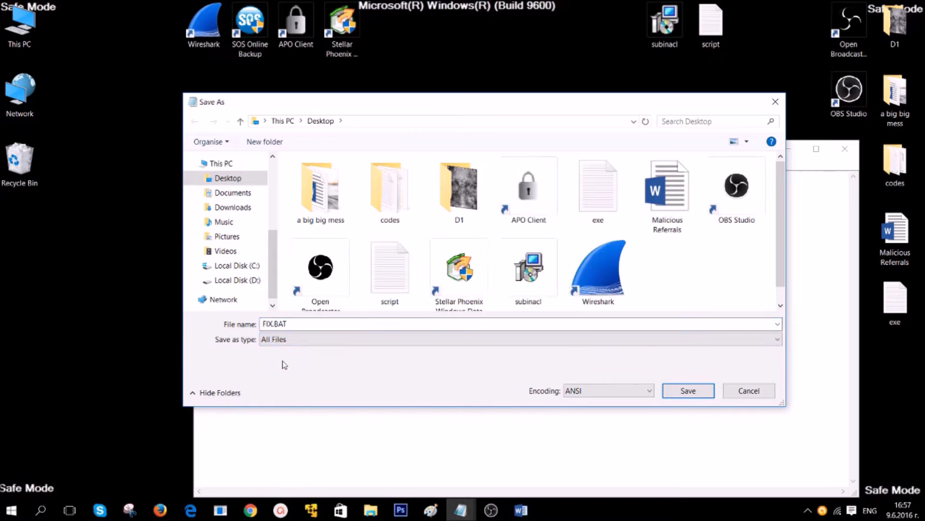
pyautogui.moveTo(289, 364)
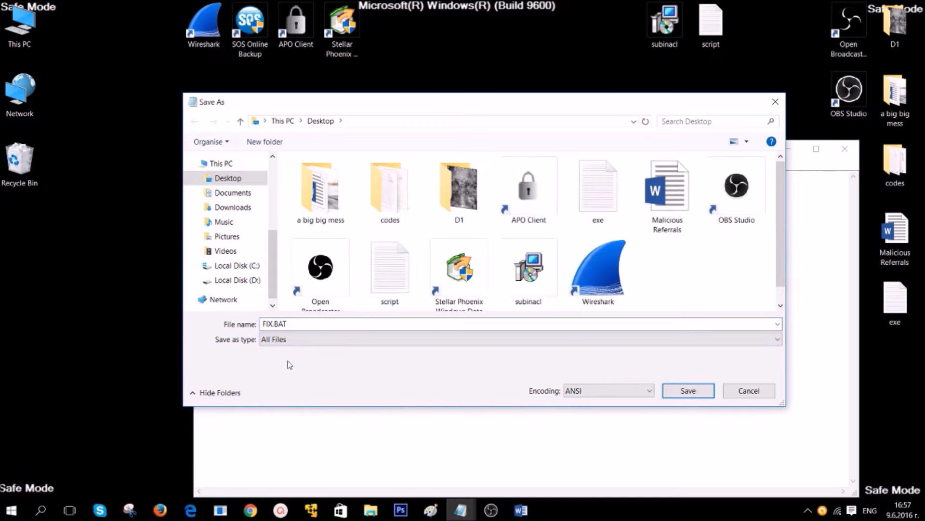
pyautogui.moveTo(688, 390)
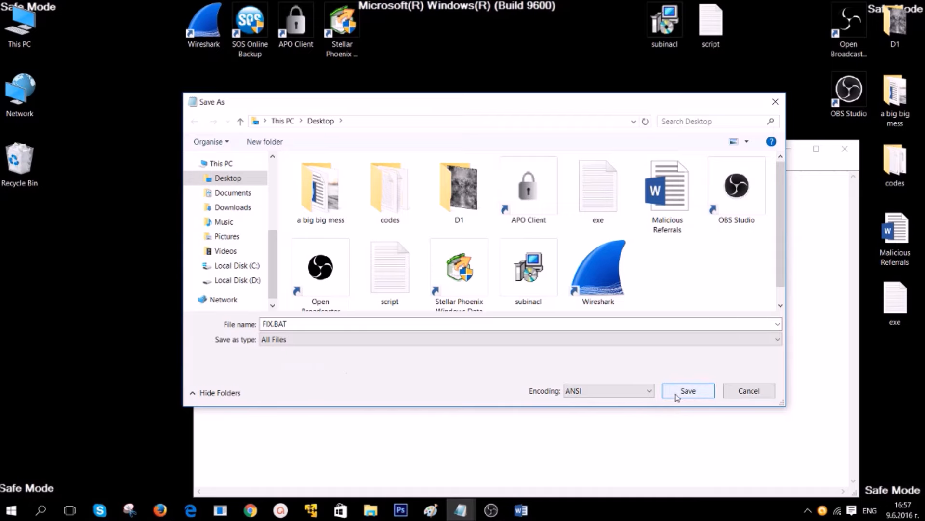
pyautogui.click(687, 390)
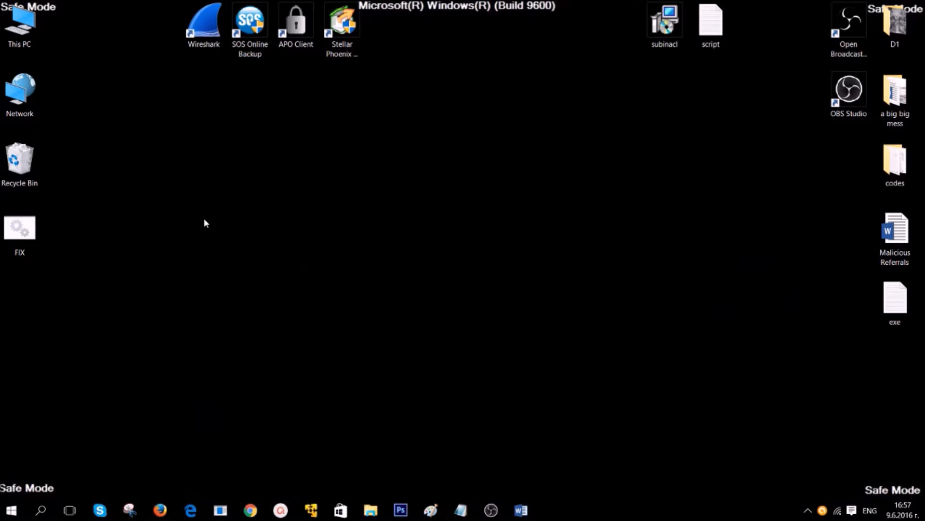
# - From This PC, browse into Local Disk (C:) and open Program Files (x86)
pyautogui.click(19, 230)
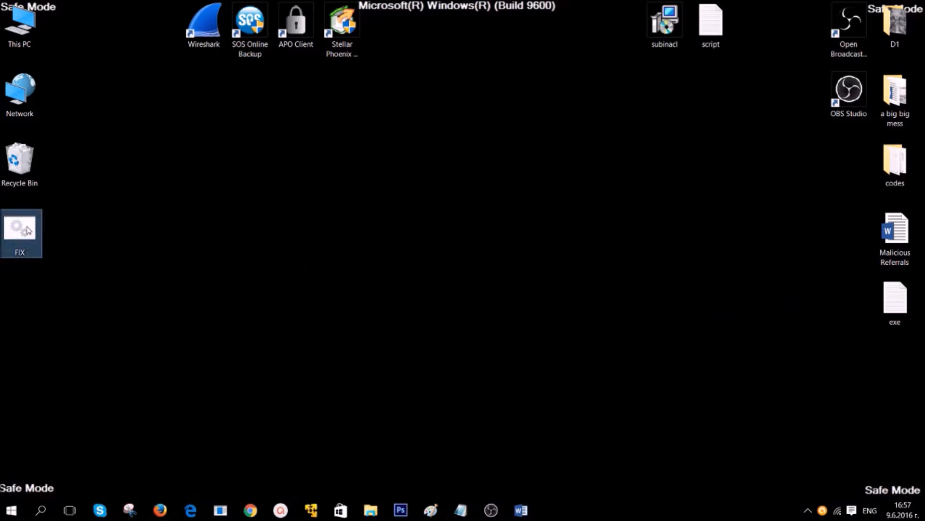
pyautogui.moveTo(24, 230)
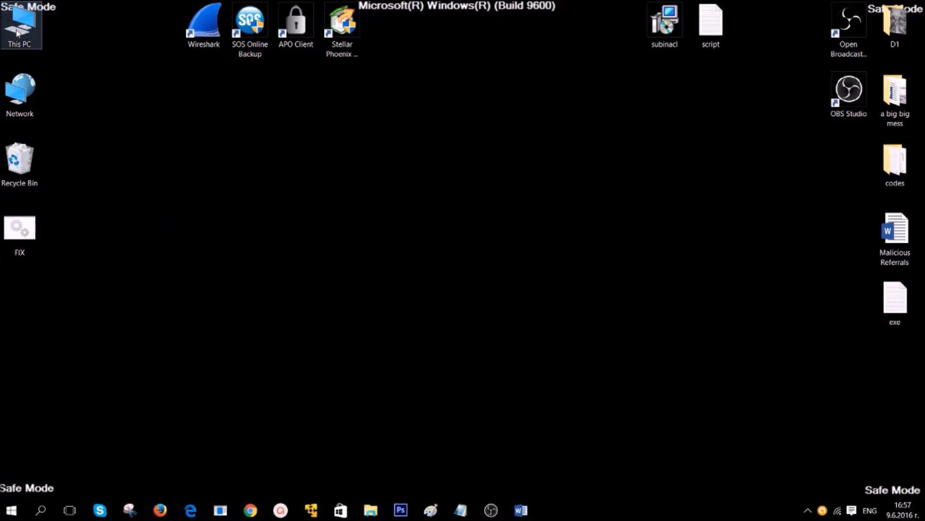
pyautogui.doubleClick(19, 26)
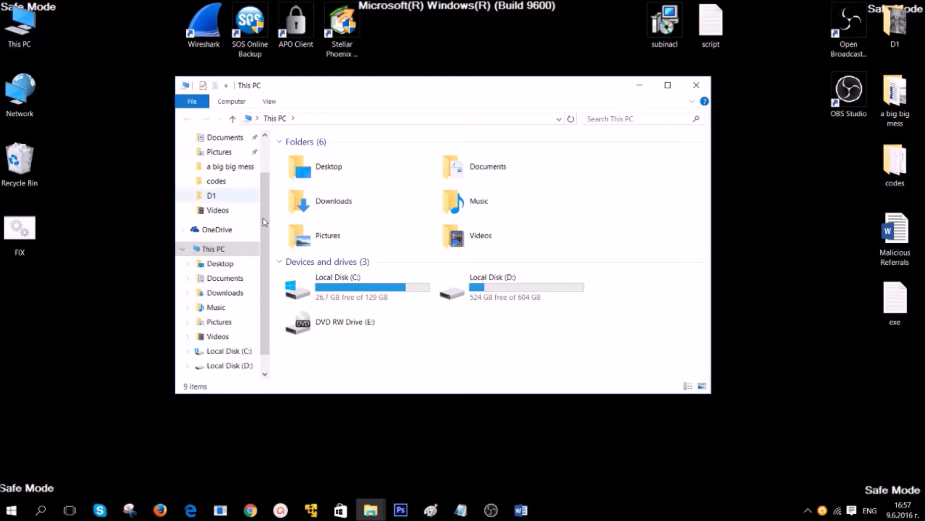
pyautogui.doubleClick(337, 286)
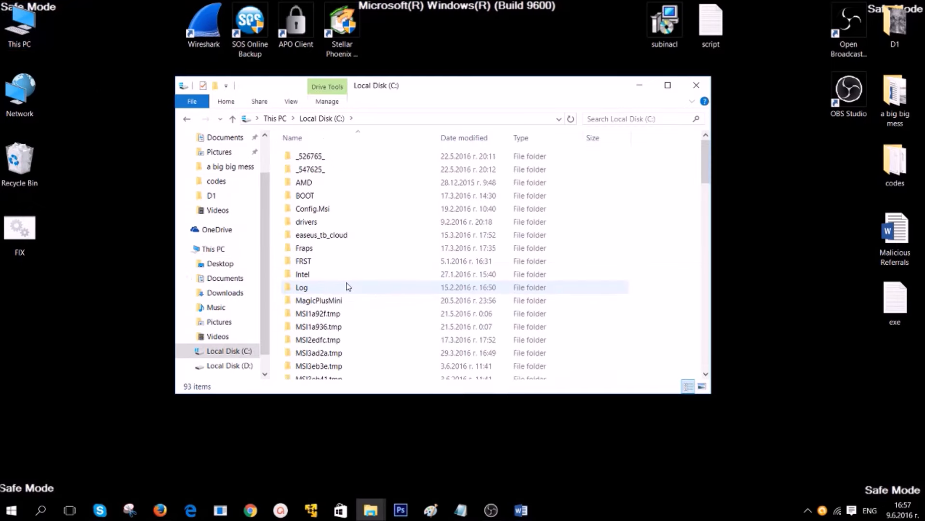
pyautogui.scroll(-3)
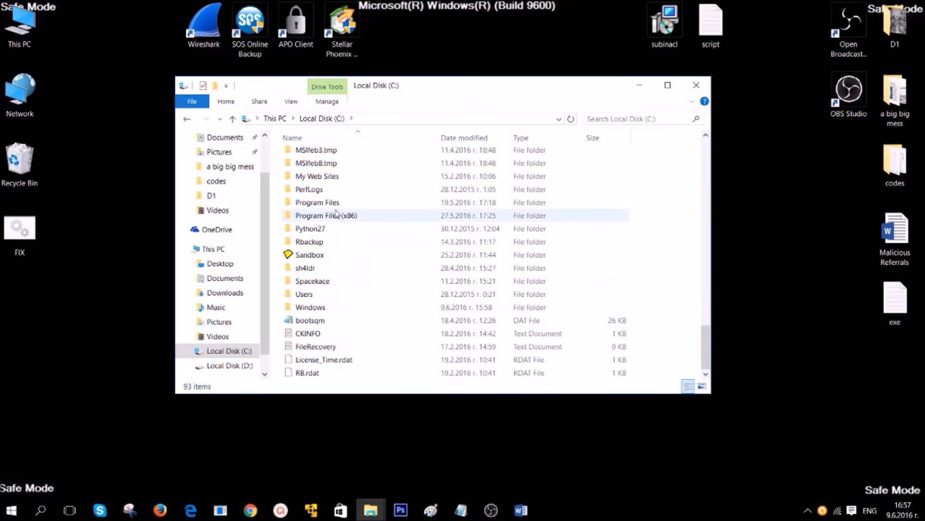
pyautogui.doubleClick(326, 215)
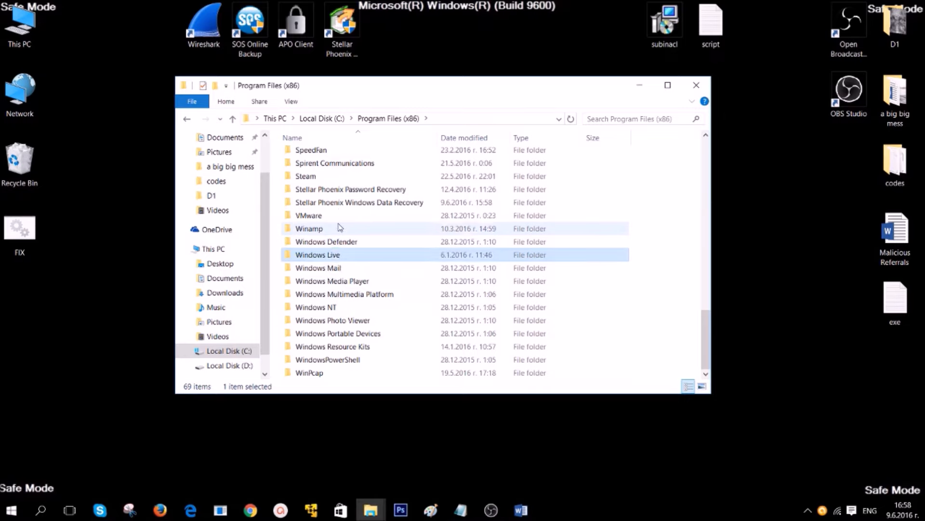
# - Open Windows Resource Kits\Tools and refresh its listing
pyautogui.click(333, 347)
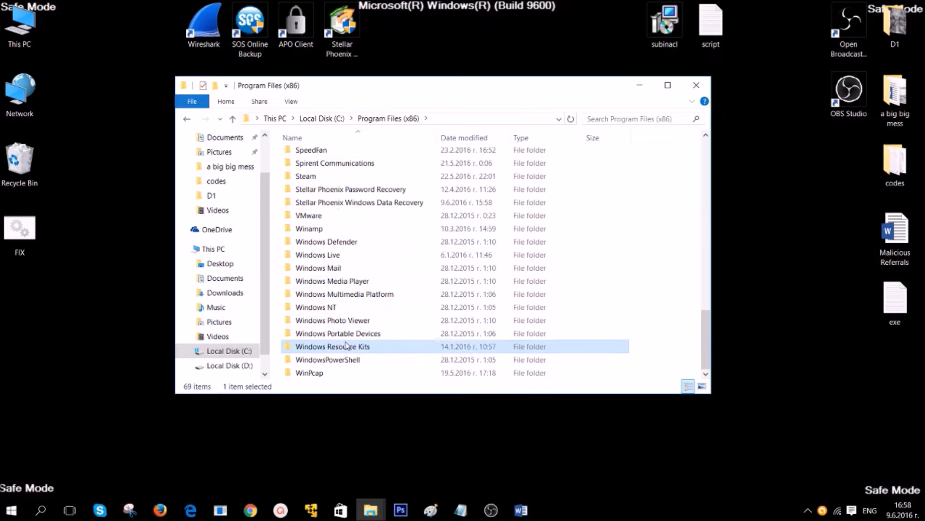
pyautogui.doubleClick(332, 346)
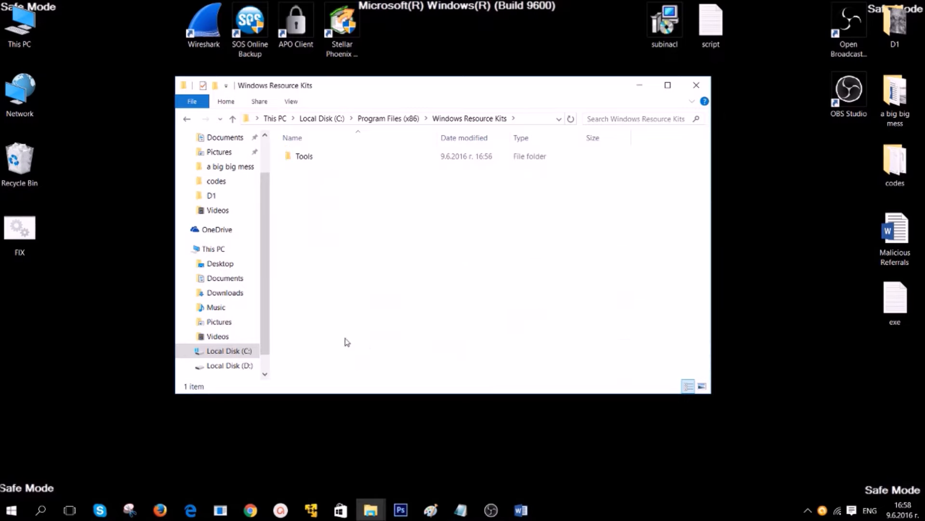
pyautogui.doubleClick(304, 156)
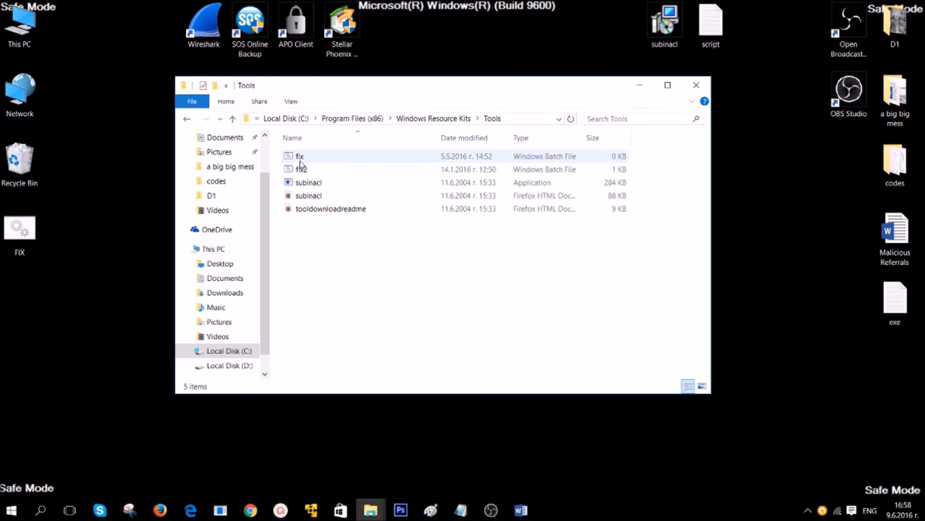
pyautogui.click(304, 239)
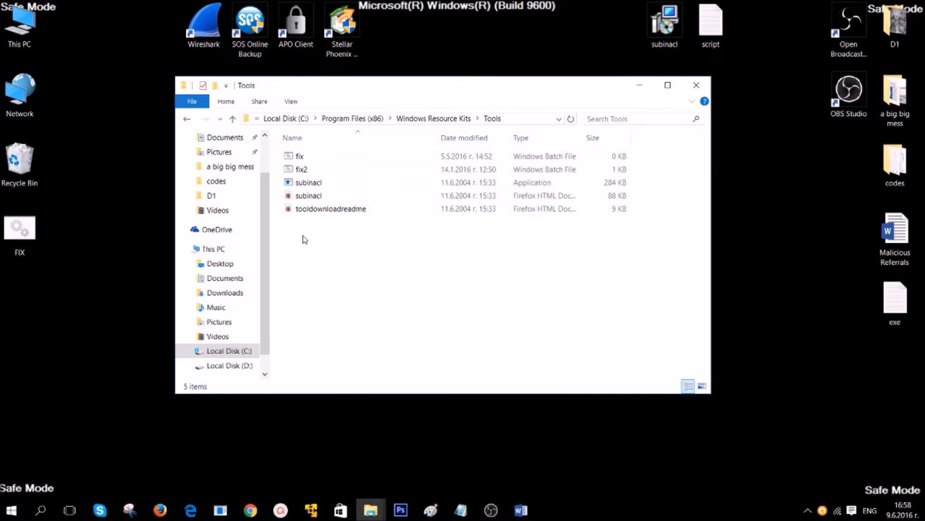
pyautogui.rightClick(304, 240)
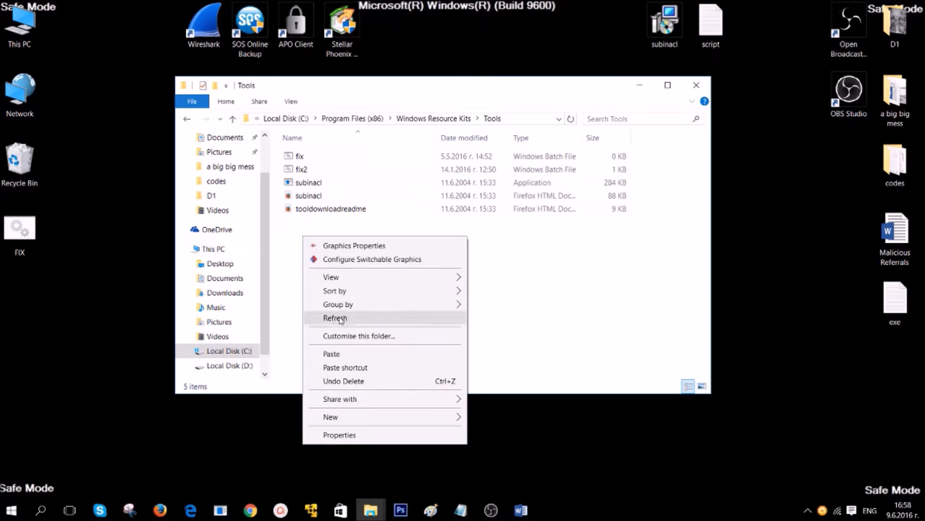
pyautogui.click(331, 353)
pyautogui.write('CMD')
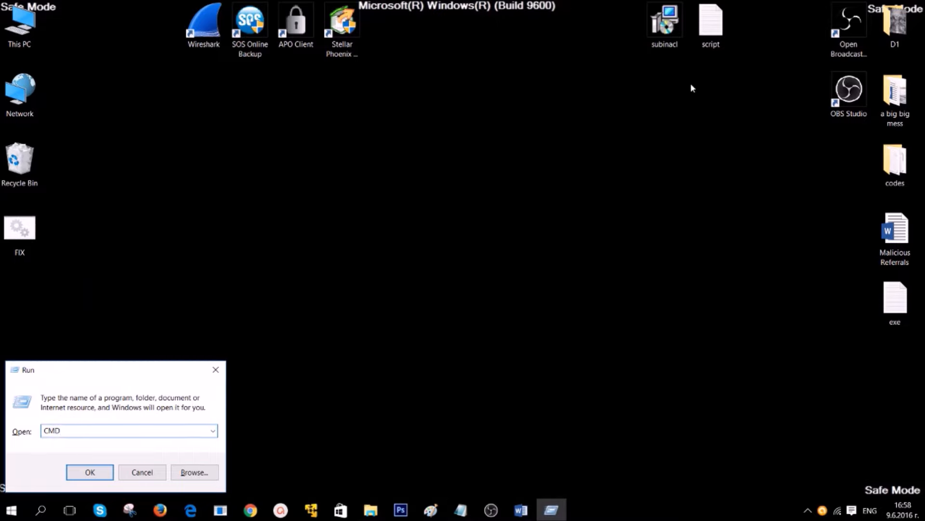
# - Open Command Prompt, cd to C:/Program Files (x86)/Windows Resource Kits/Tools, and begin typing FIX.BAT
pyautogui.click(90, 471)
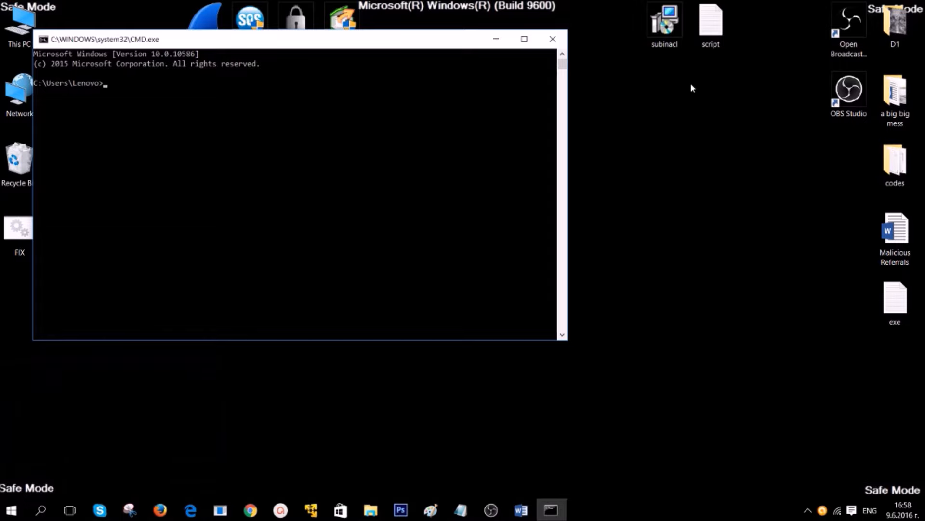
pyautogui.moveTo(295, 39); pyautogui.dragTo(378, 68)
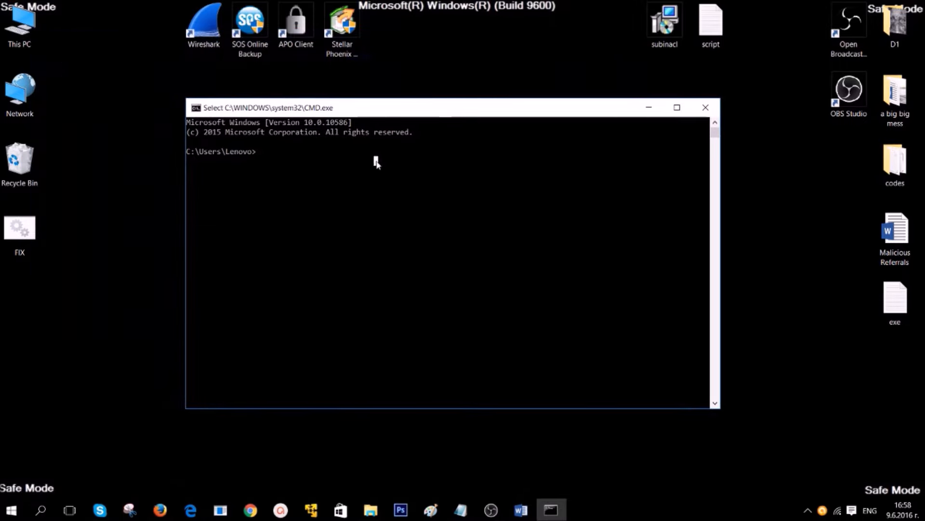
pyautogui.write('CD')
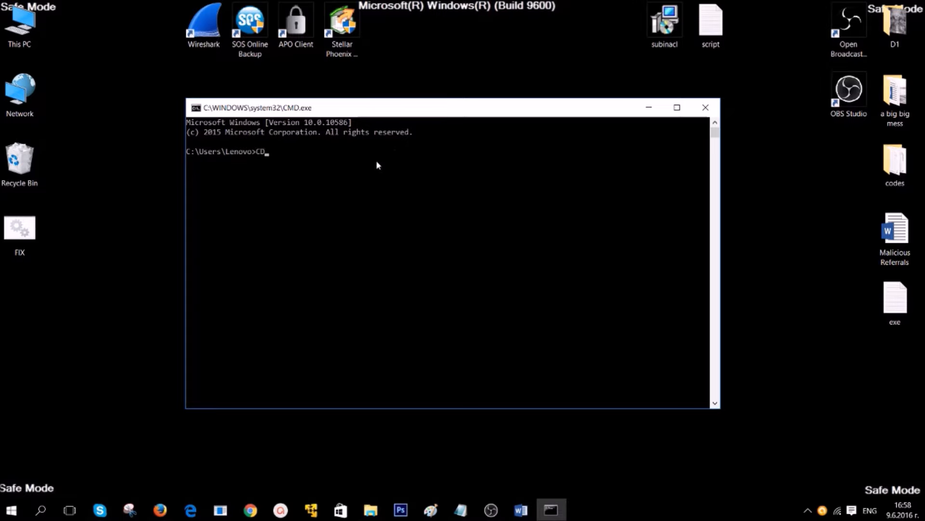
pyautogui.write('C:')
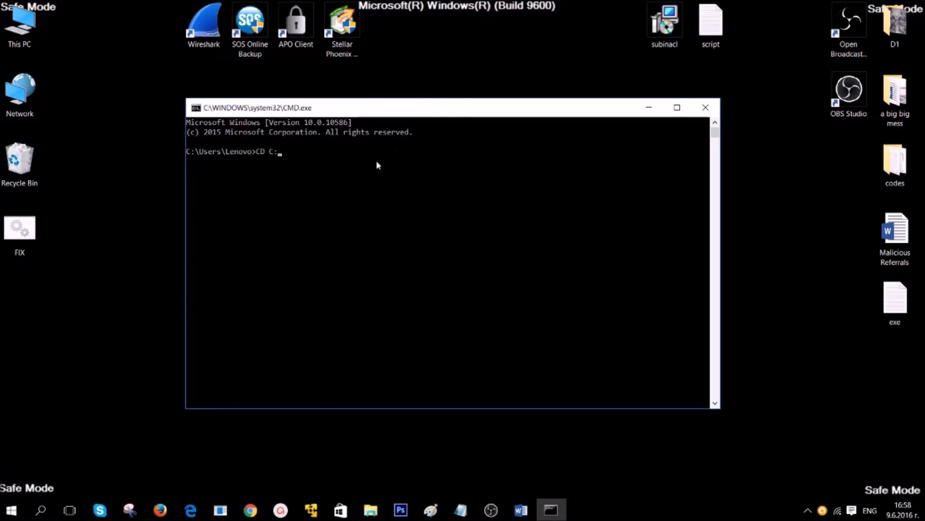
pyautogui.write('/P')
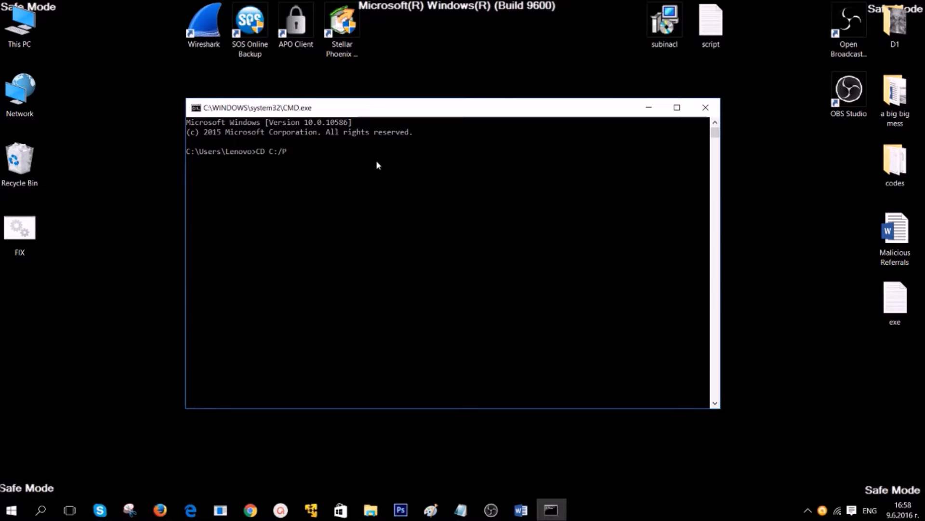
pyautogui.write('ROGRAM FI')
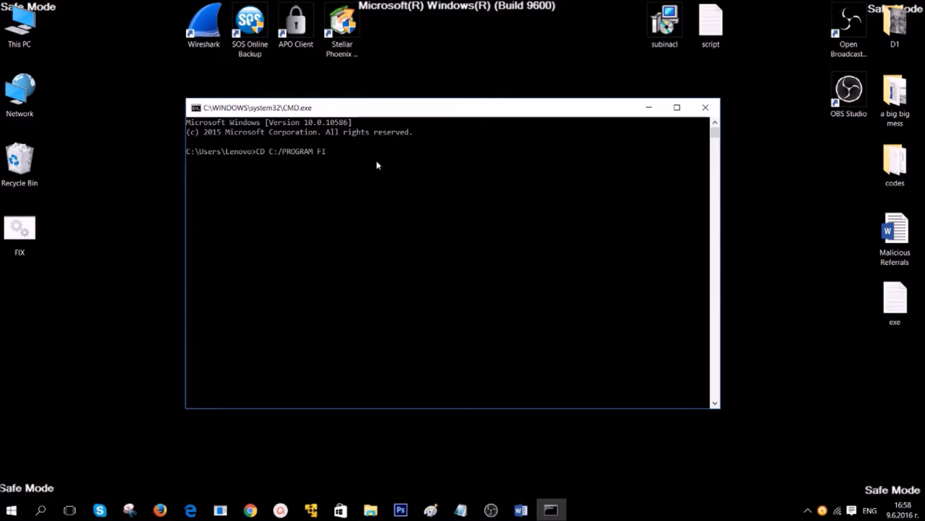
pyautogui.write('LES/')
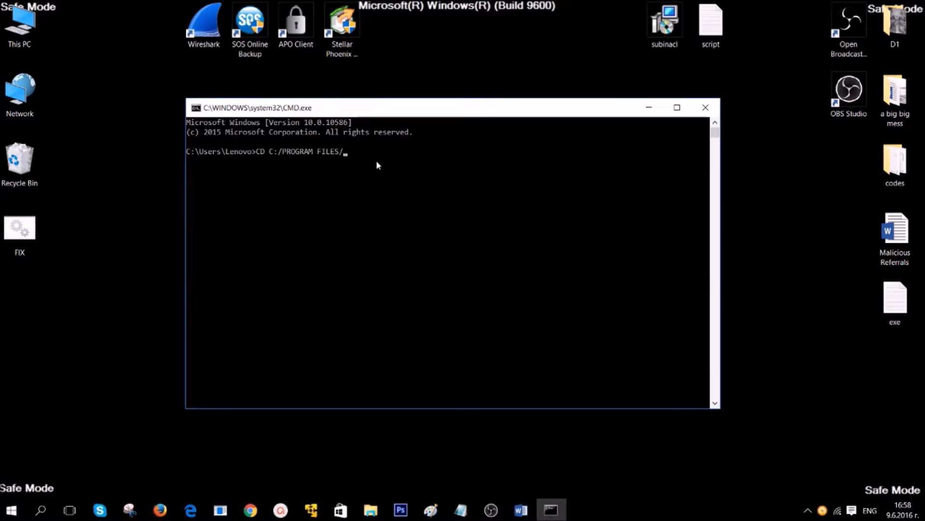
pyautogui.press('Backspace')
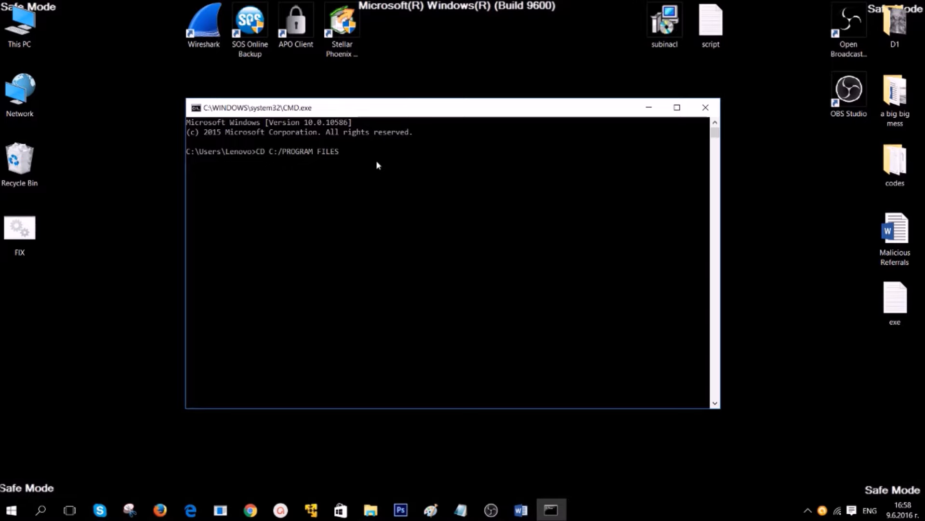
pyautogui.write('(')
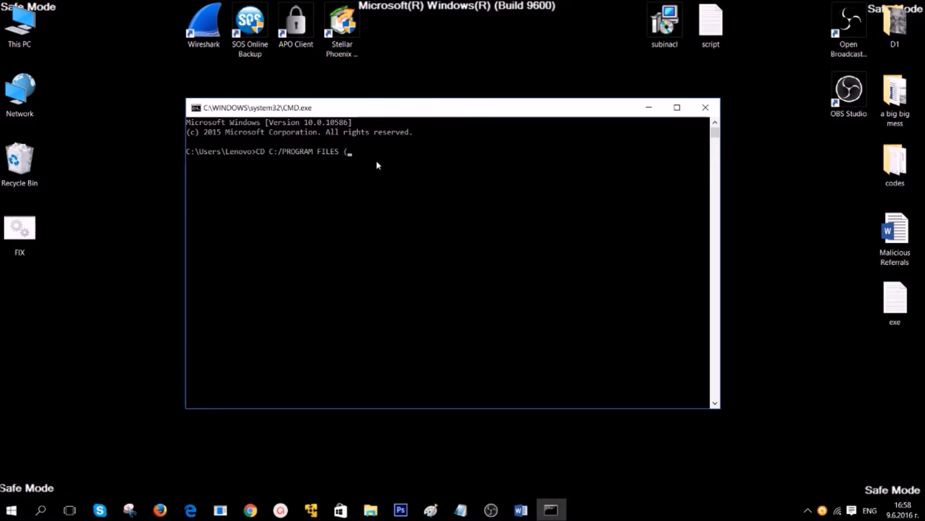
pyautogui.write('X8')
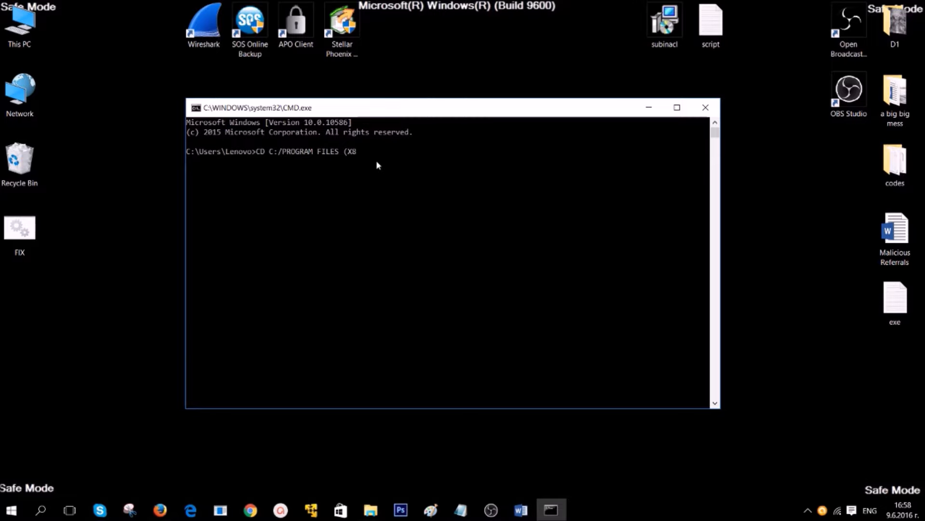
pyautogui.write('6)/')
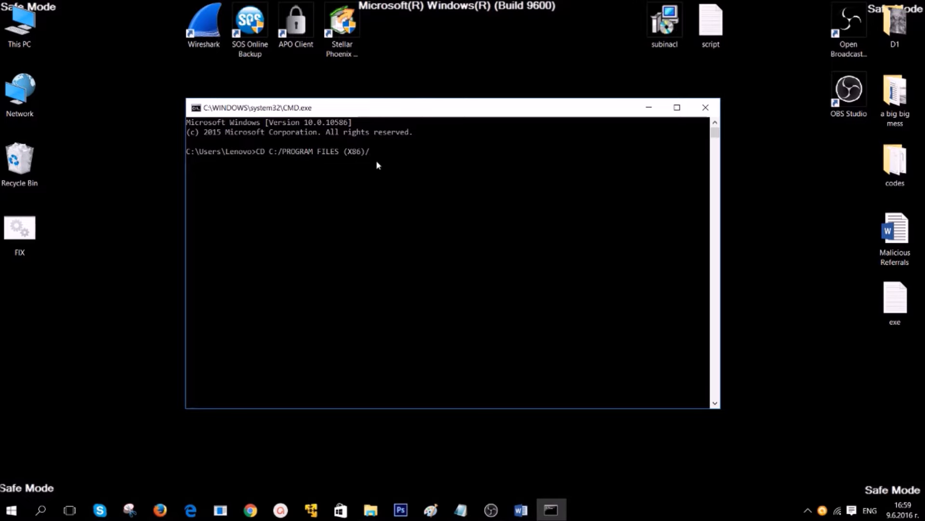
pyautogui.write('WINDOWS RES')
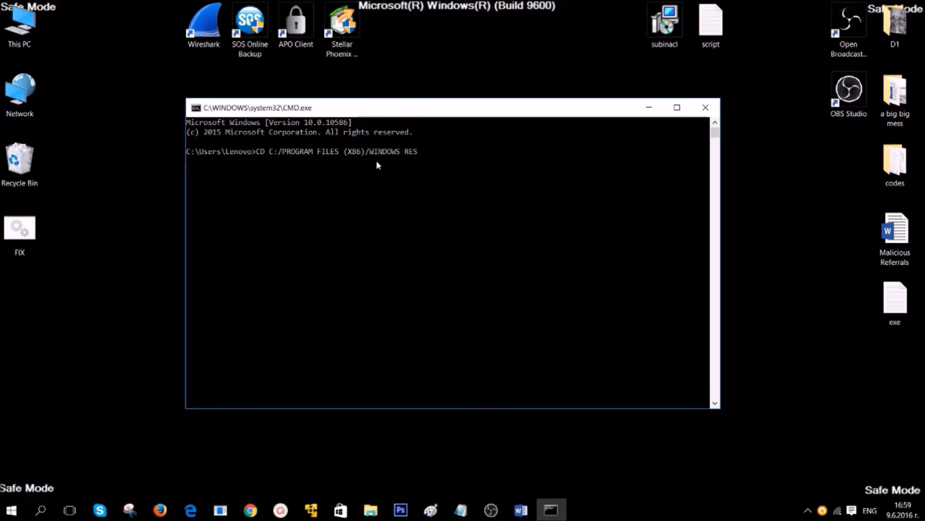
pyautogui.write('OURCE KIT')
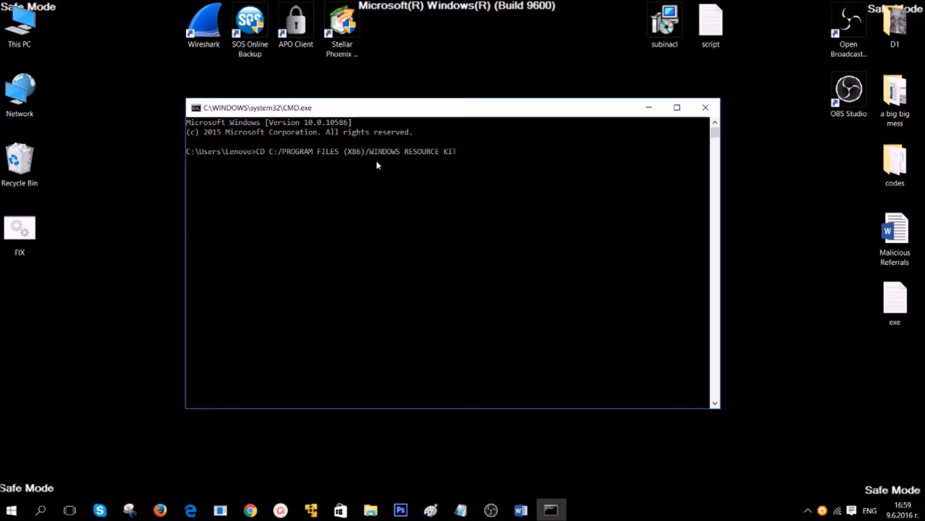
pyautogui.write('S/TO')
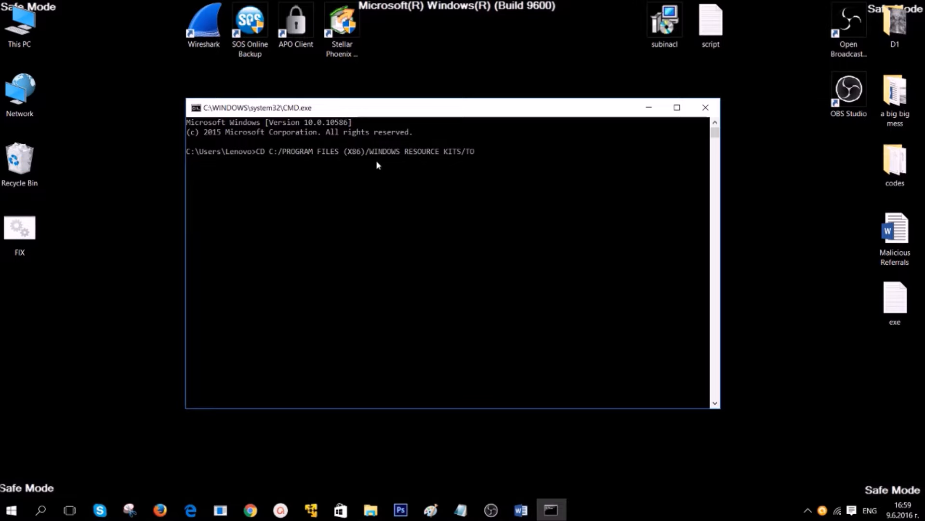
pyautogui.press('Return')
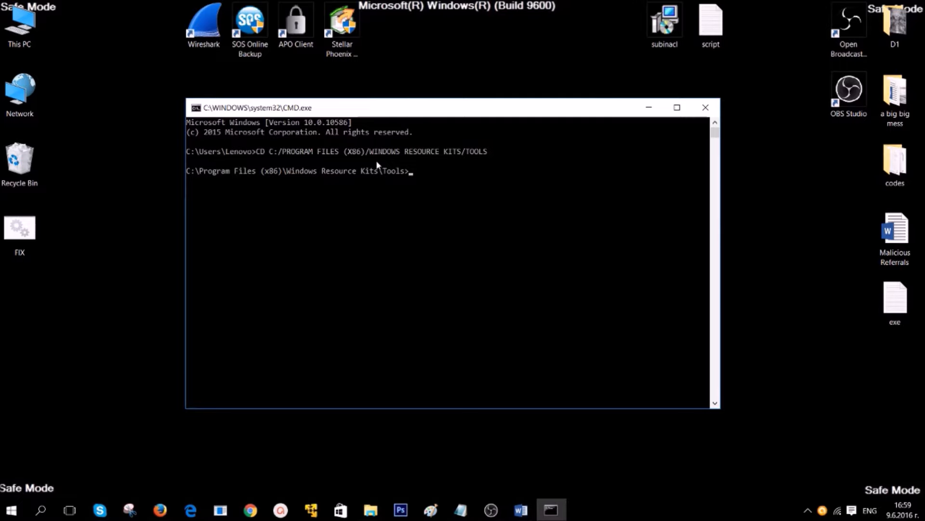
pyautogui.write('FI')
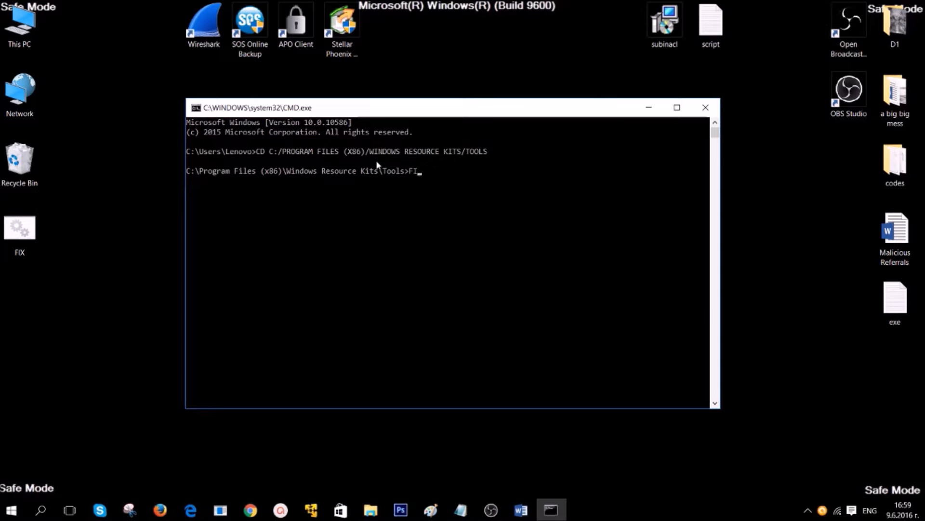
pyautogui.write('X.BA')
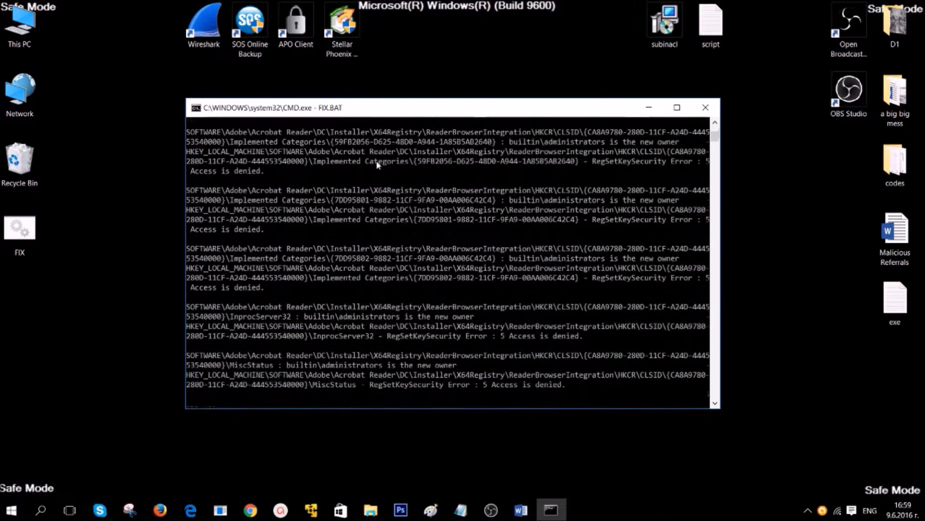
# - Let FIX.BAT's SubInACL run stop at 71874 done, 71873 failed, then close Command Prompt
pyautogui.scroll(-3)
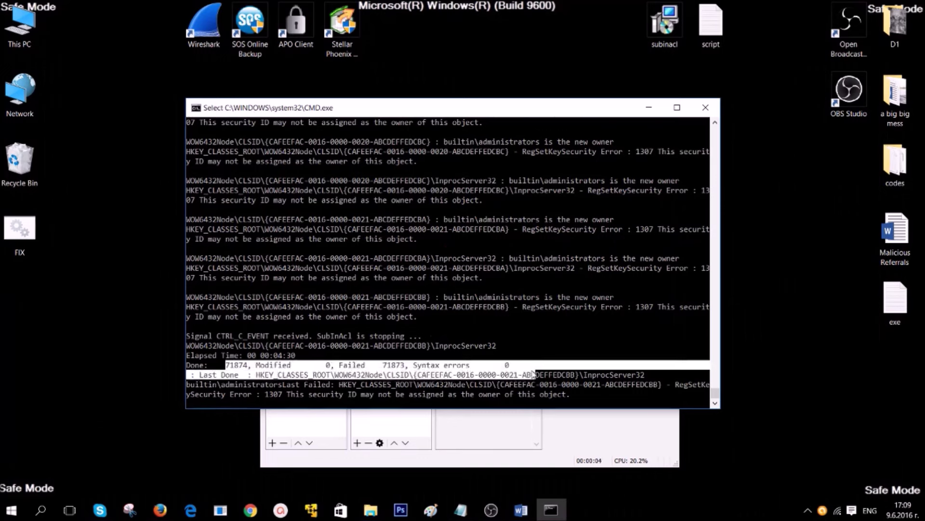
pyautogui.moveTo(705, 108)
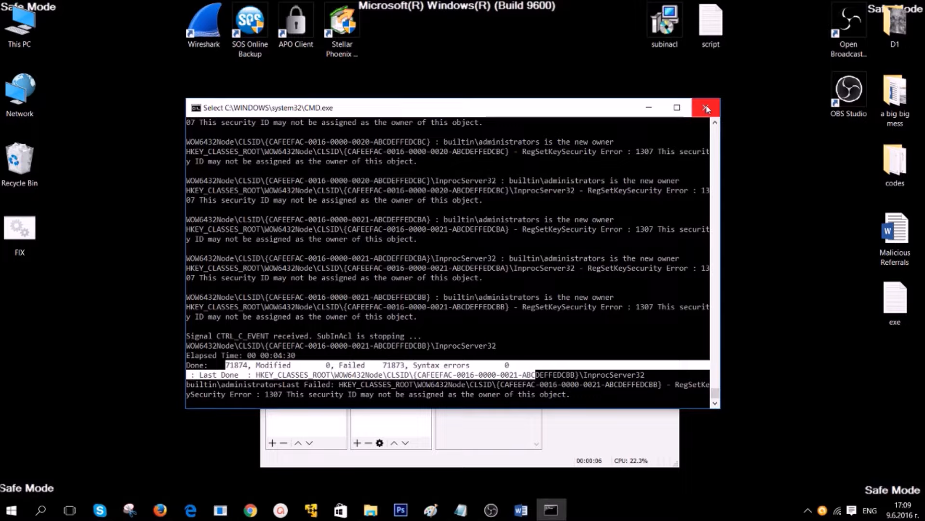
pyautogui.click(706, 107)
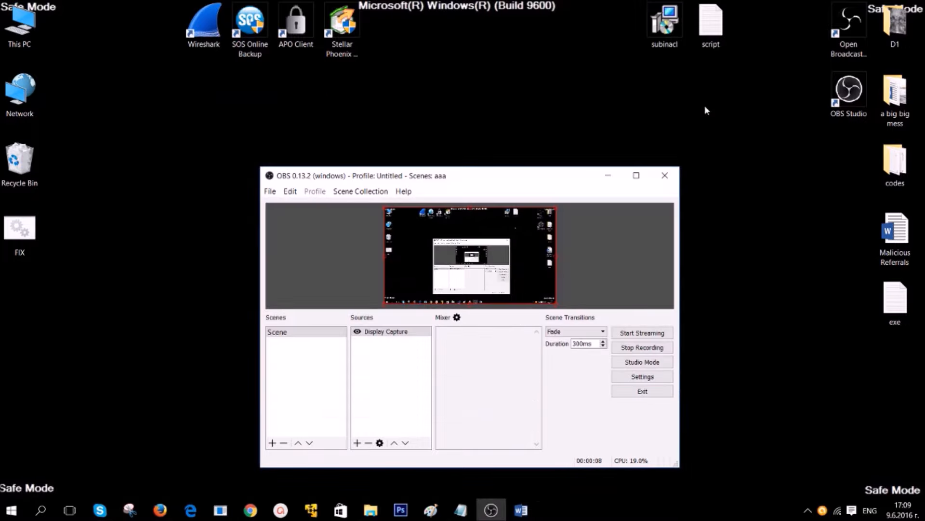
pyautogui.click(664, 175)
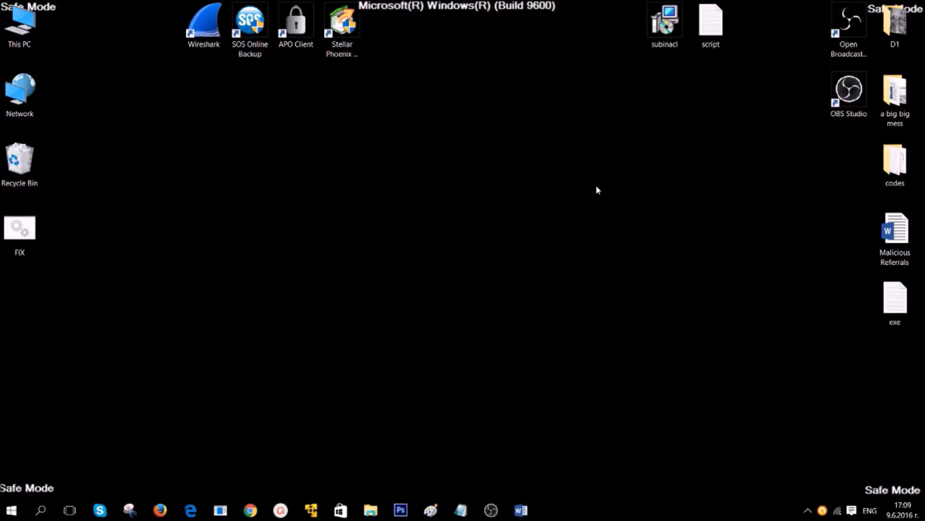
pyautogui.moveTo(425, 196)
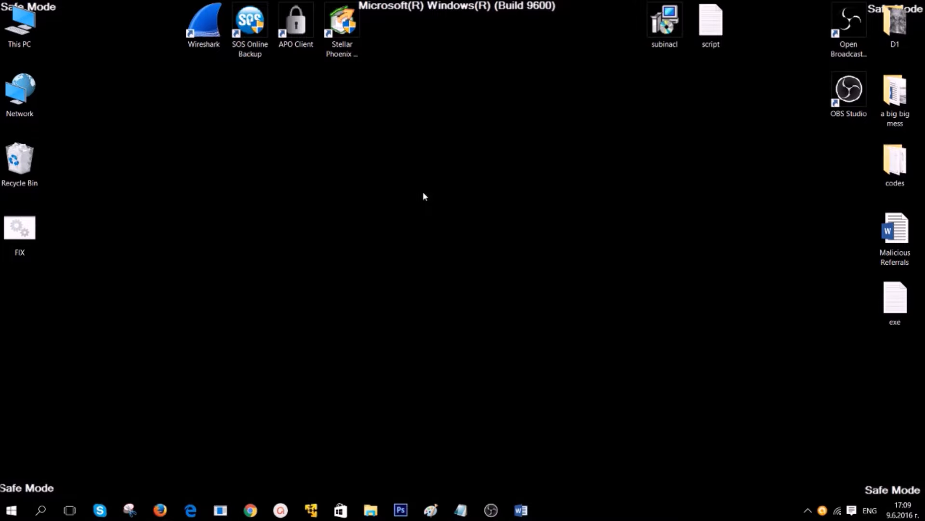
pyautogui.moveTo(82, 440)
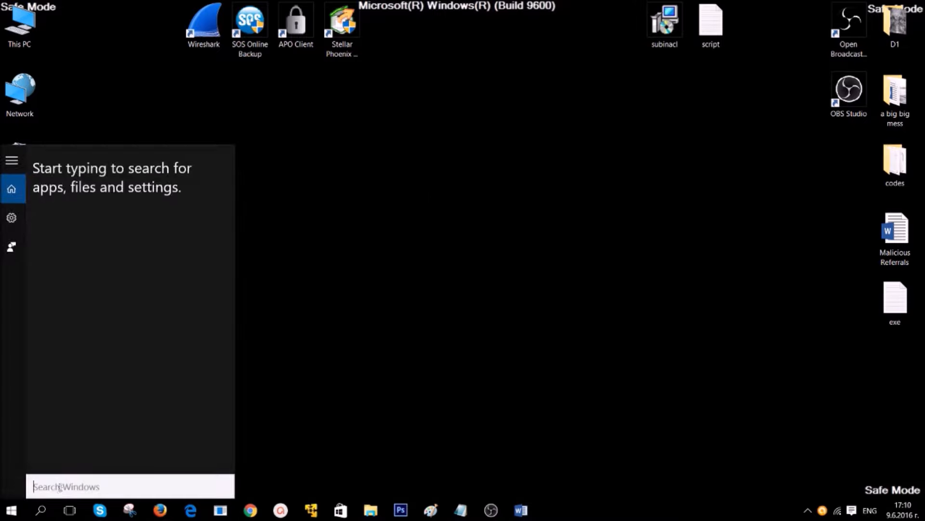
pyautogui.write('File')
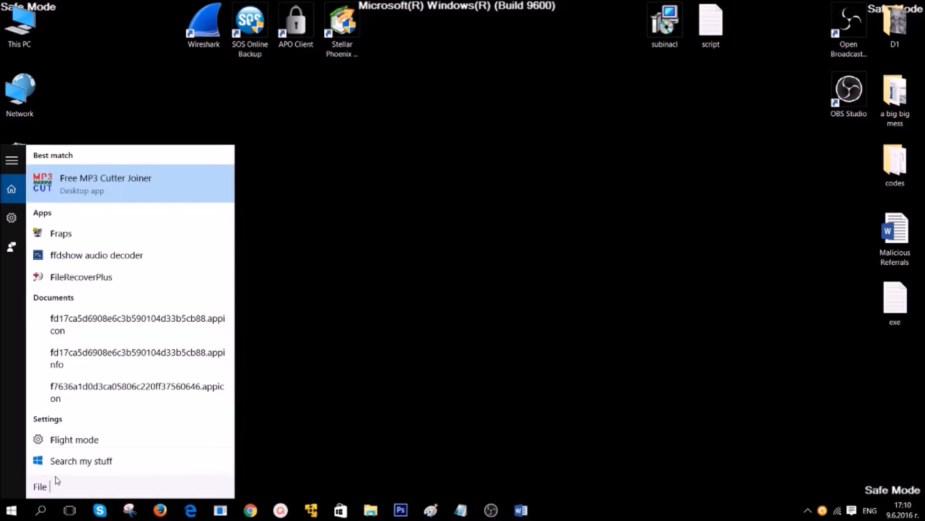
pyautogui.write('History')
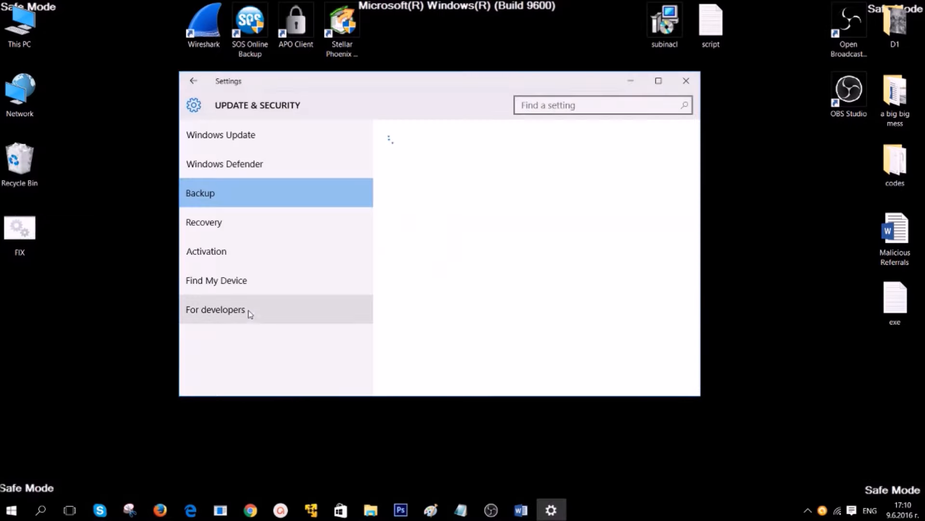
pyautogui.click(199, 193)
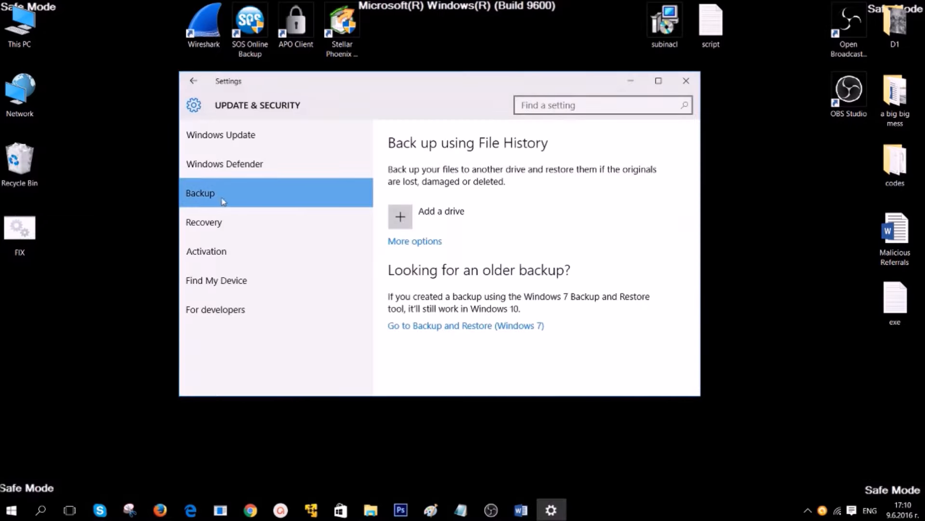
pyautogui.moveTo(411, 240)
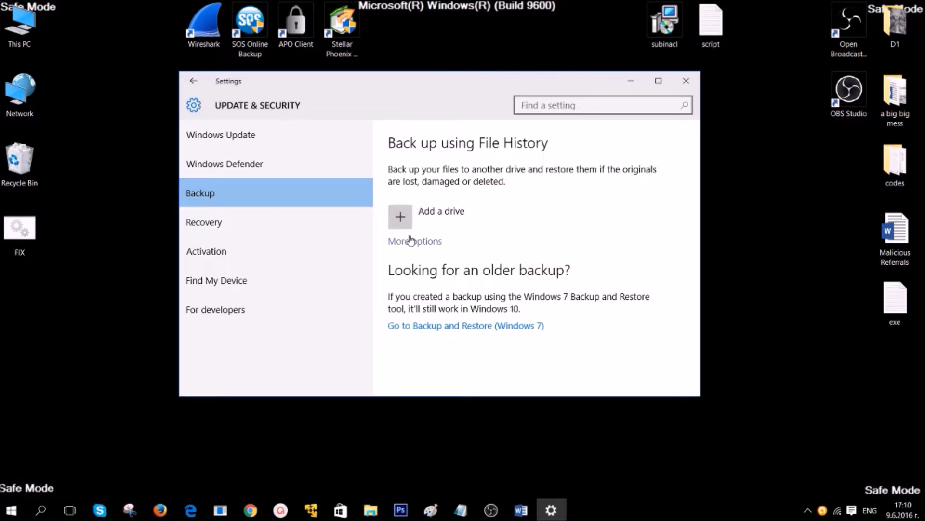
pyautogui.click(686, 81)
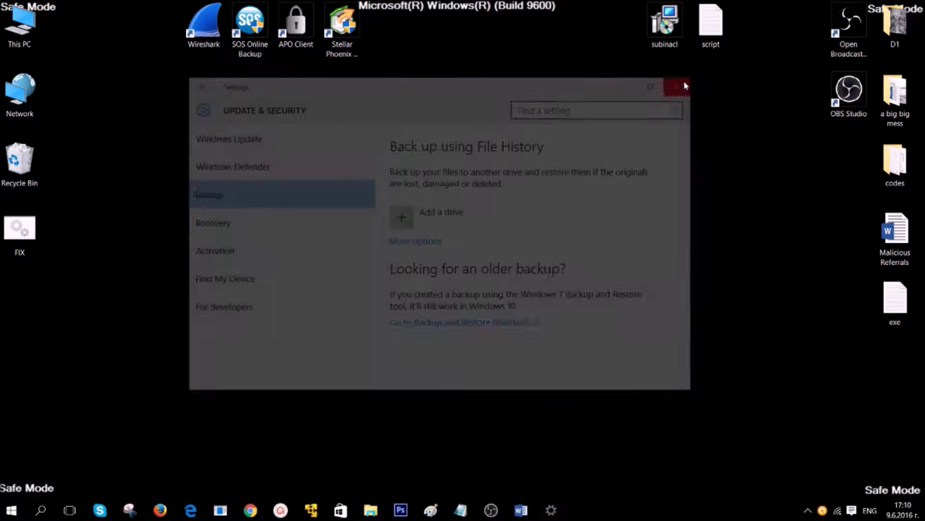
pyautogui.click(683, 87)
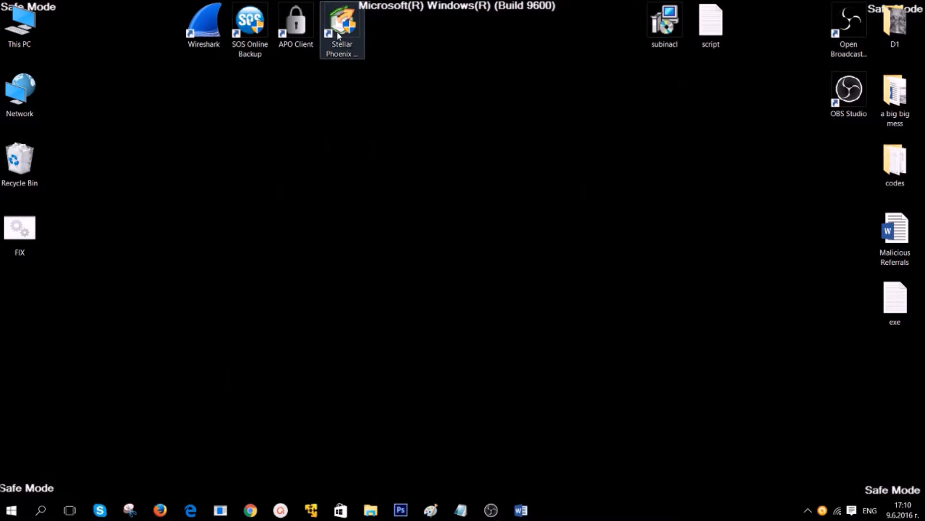
# - Launch Stellar Phoenix from its desktop shortcut and run a Normal scan of C:\
pyautogui.doubleClick(342, 27)
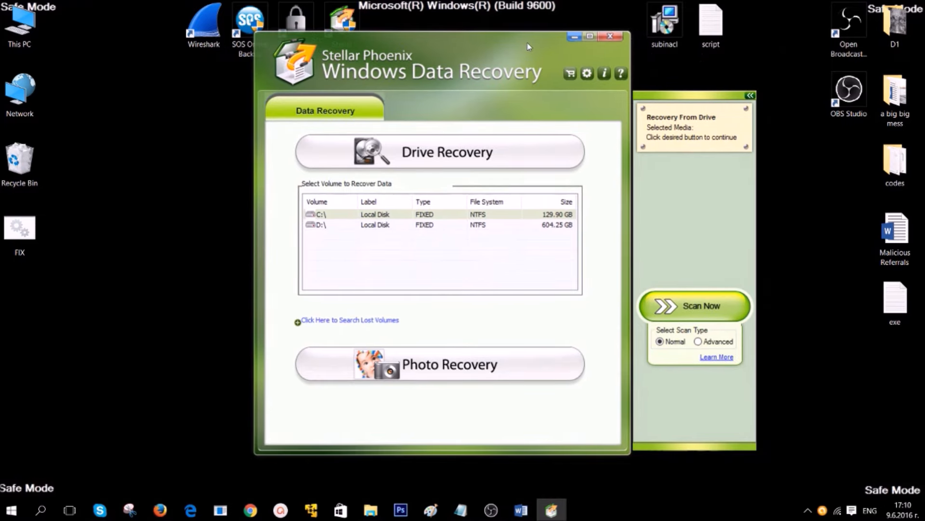
pyautogui.moveTo(437, 152)
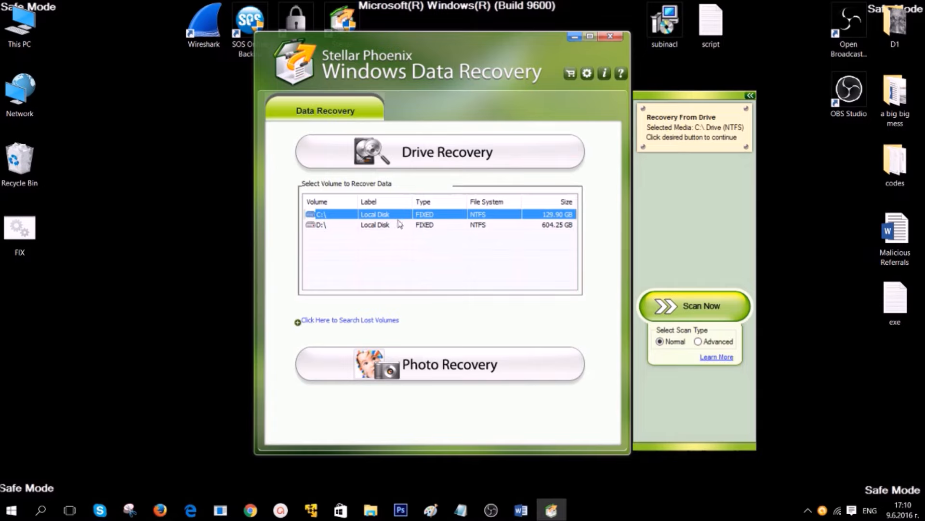
pyautogui.moveTo(670, 332)
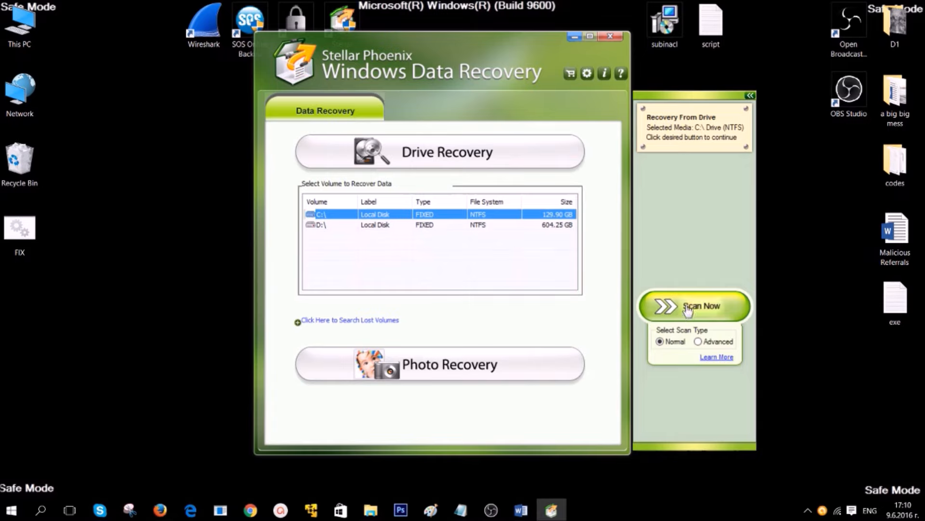
pyautogui.click(695, 306)
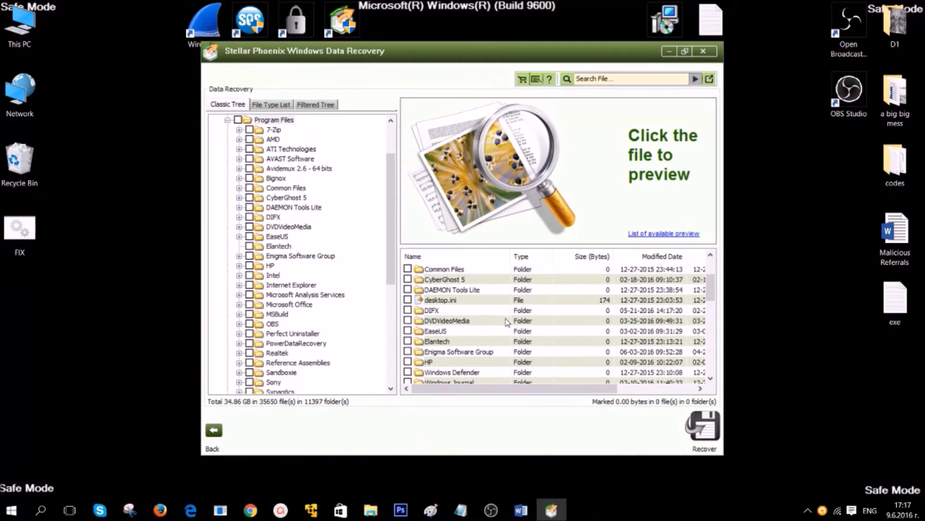
# - Expand the HP folder, mark and preview drivers.xml, then close Stellar Phoenix
pyautogui.scroll(-3)
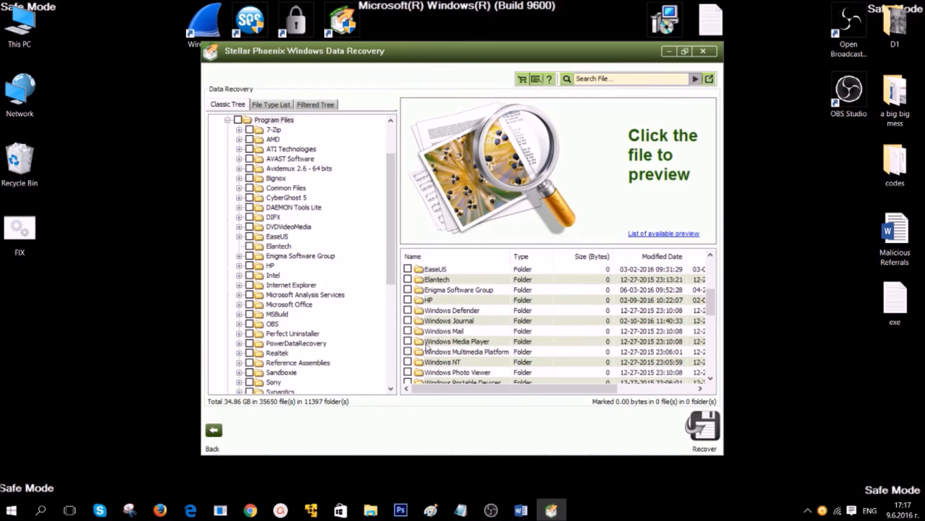
pyautogui.click(428, 300)
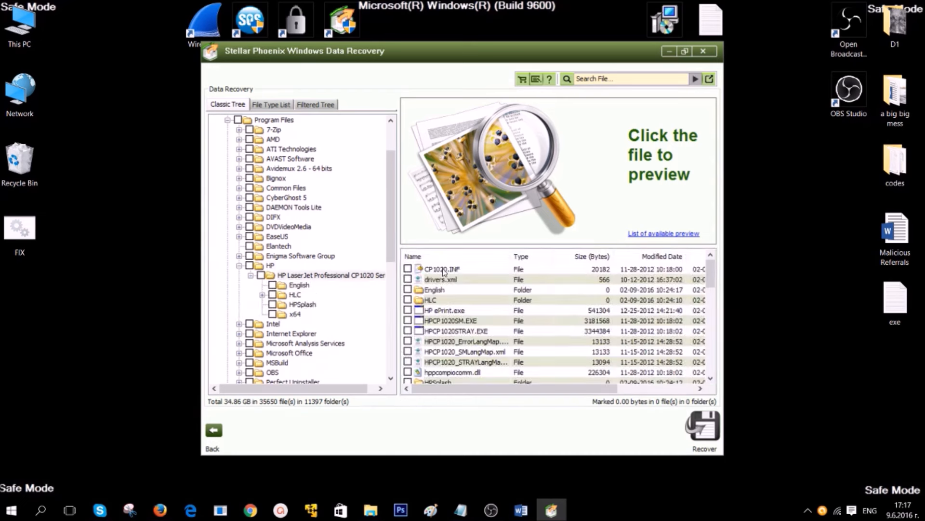
pyautogui.click(440, 279)
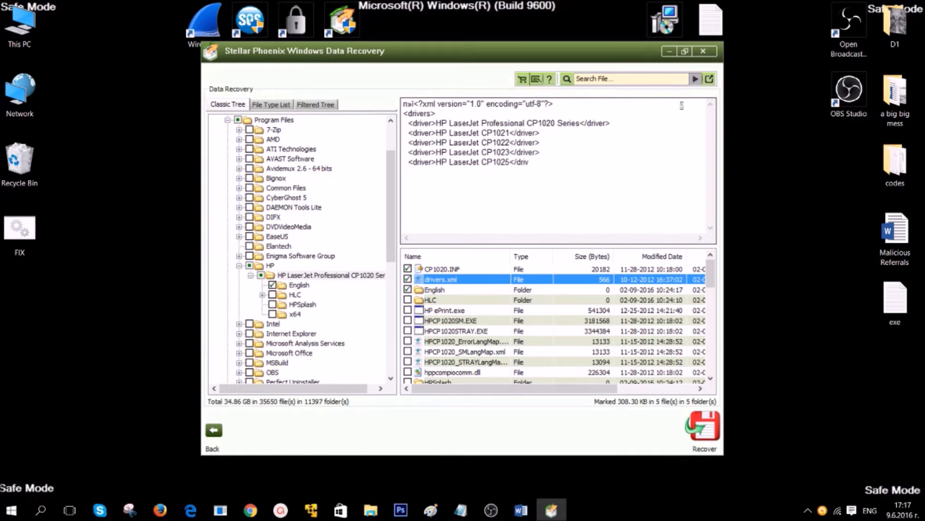
pyautogui.click(703, 51)
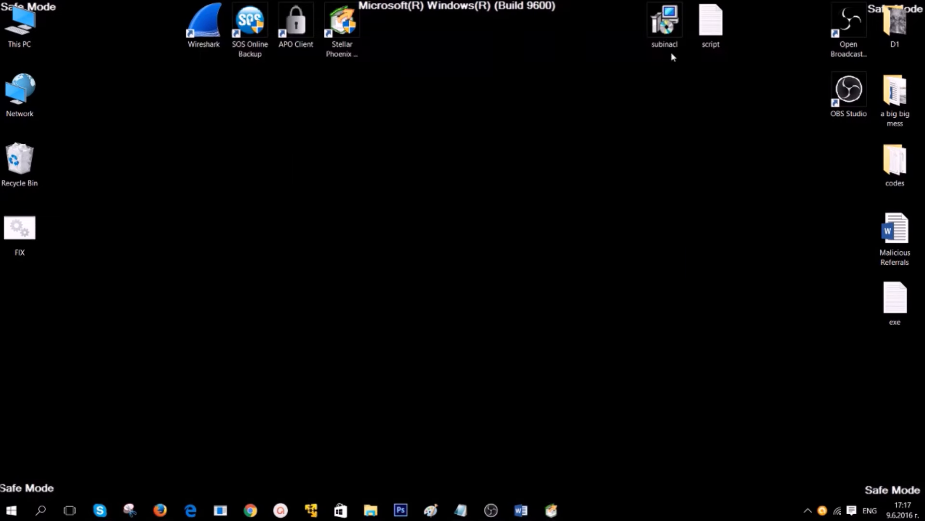